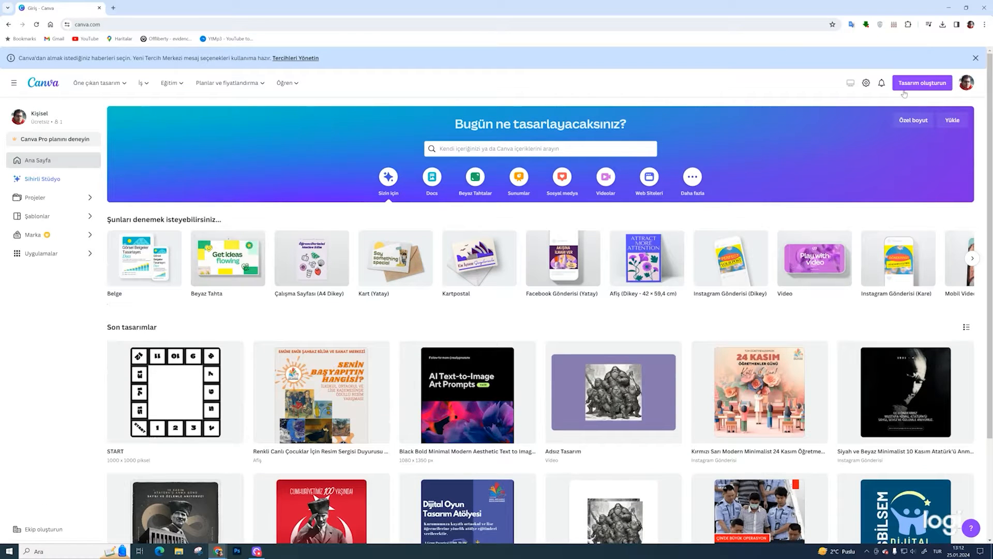
Start a custom-size Canva design and edit the numbers on the board tiles
left_click(922, 82)
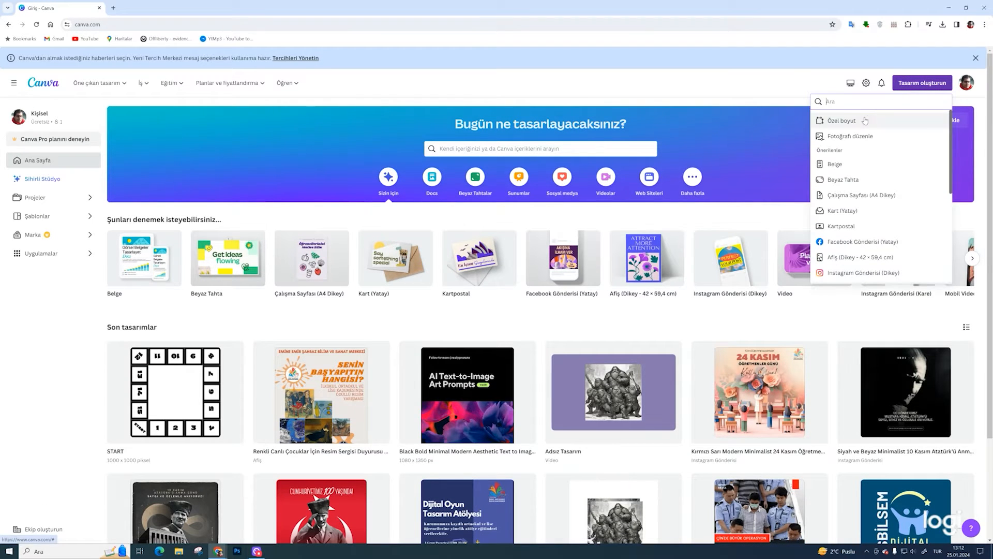
left_click(836, 121)
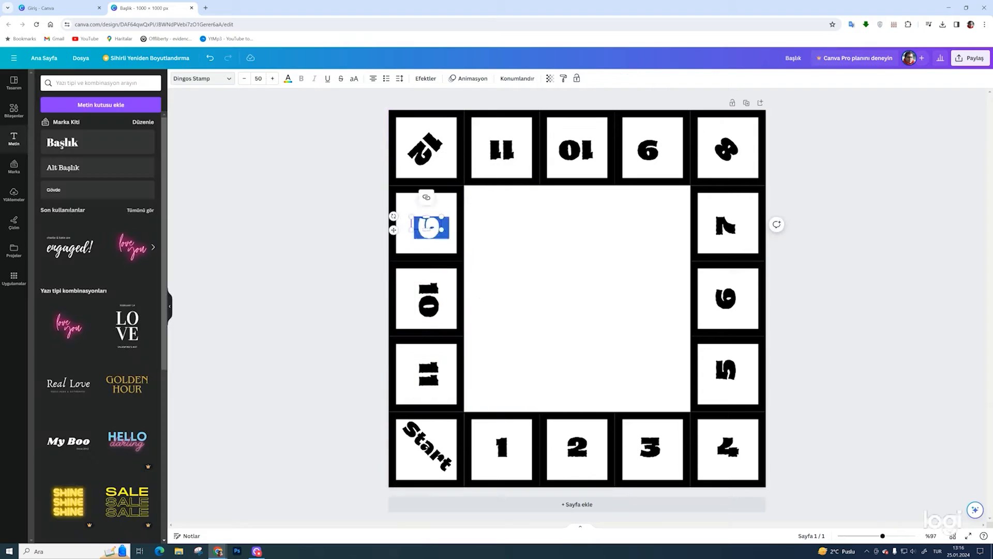
left_click(971, 58)
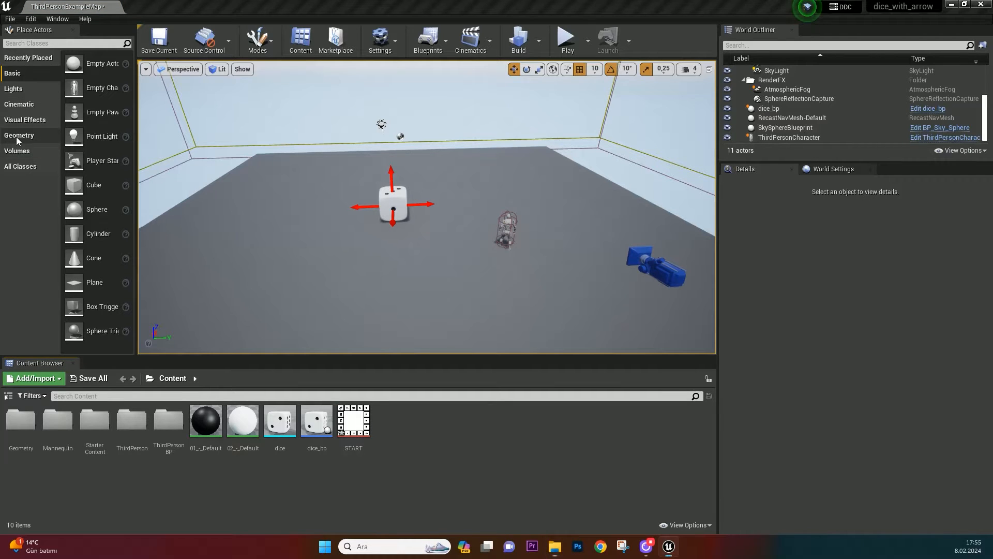
Add a Box brush floor with X size 2000 and surface scale 20.0
left_click(19, 135)
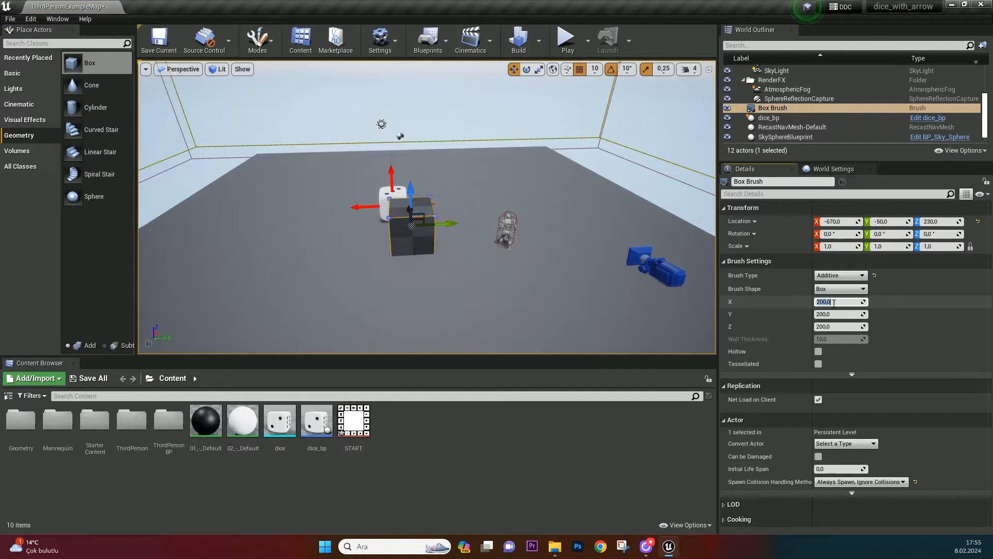
type("2000,0")
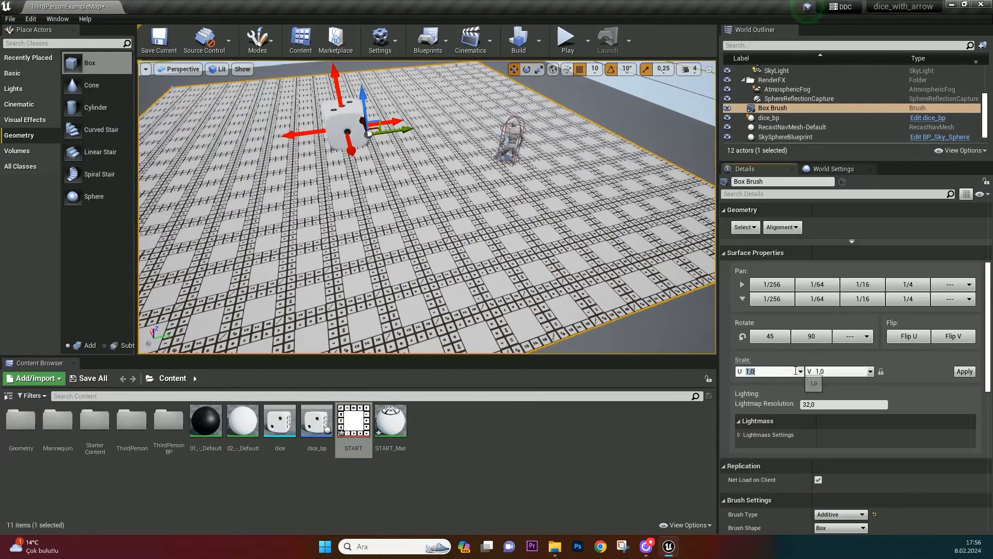
type("20.0")
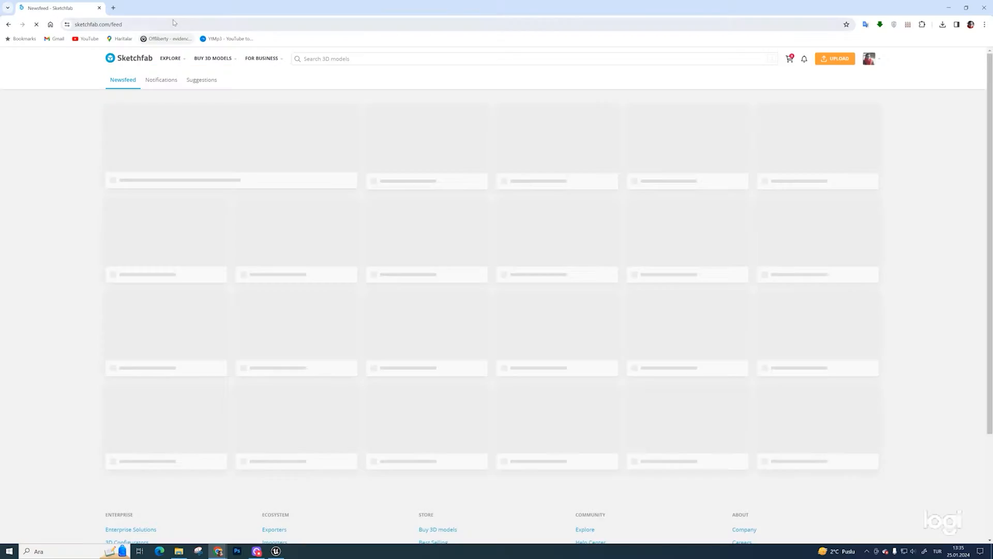
Search downloadable 'peon' models and bring up Peon Low's download options
type("peon")
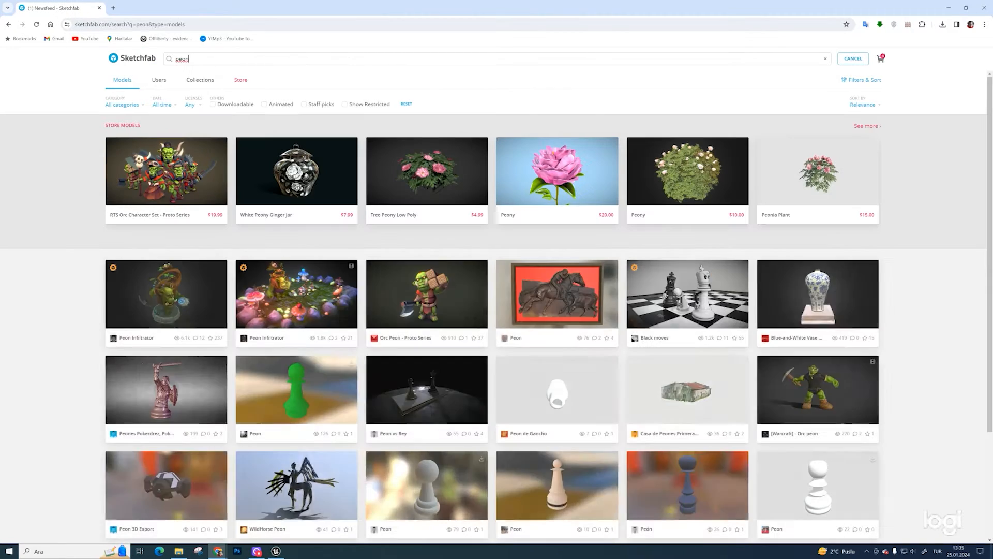
left_click(264, 103)
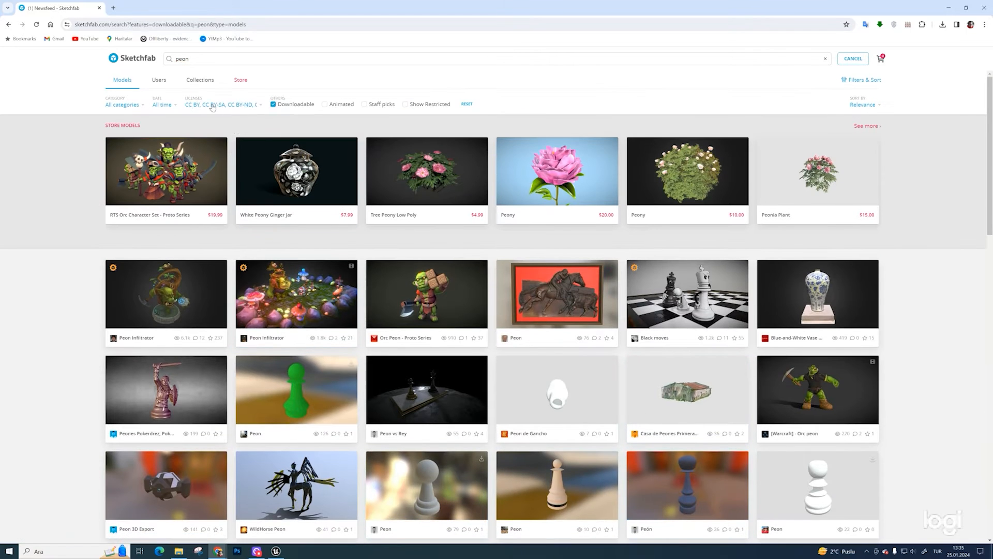
scroll("down", 3)
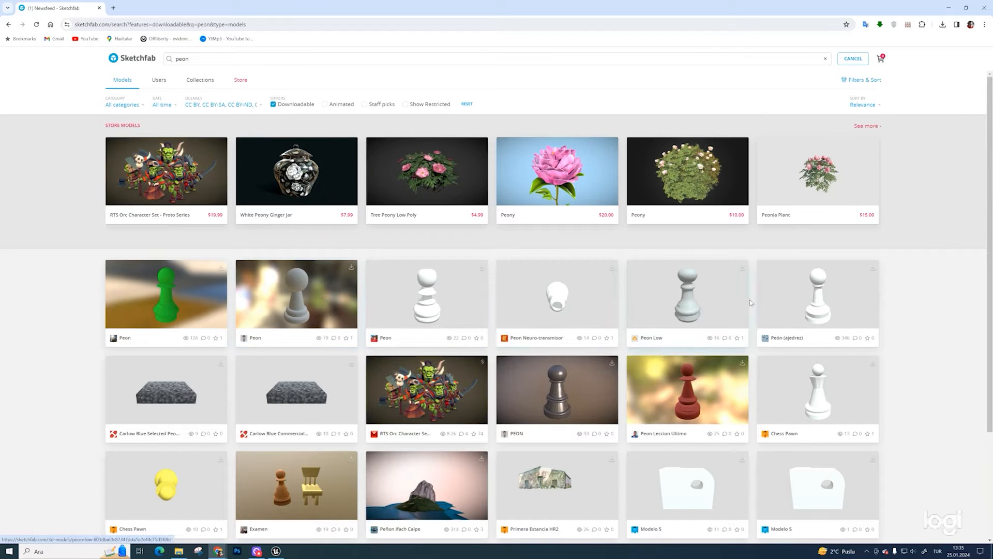
left_click(687, 298)
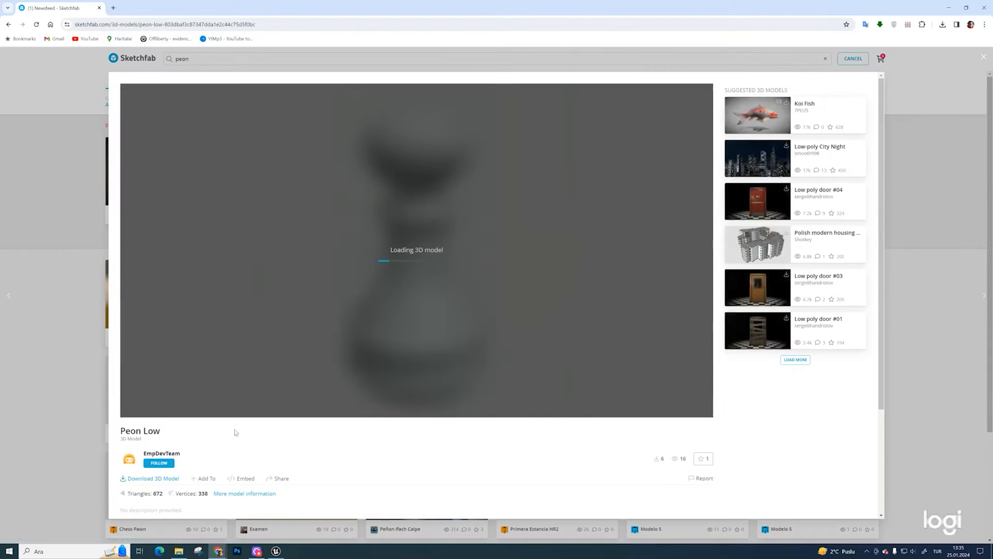
left_click(153, 478)
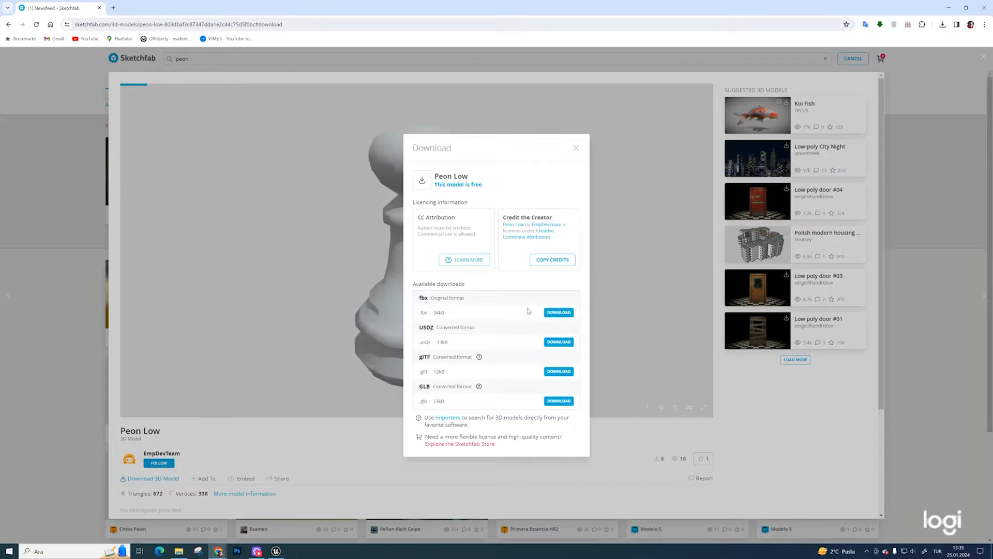
mouse_move(646, 269)
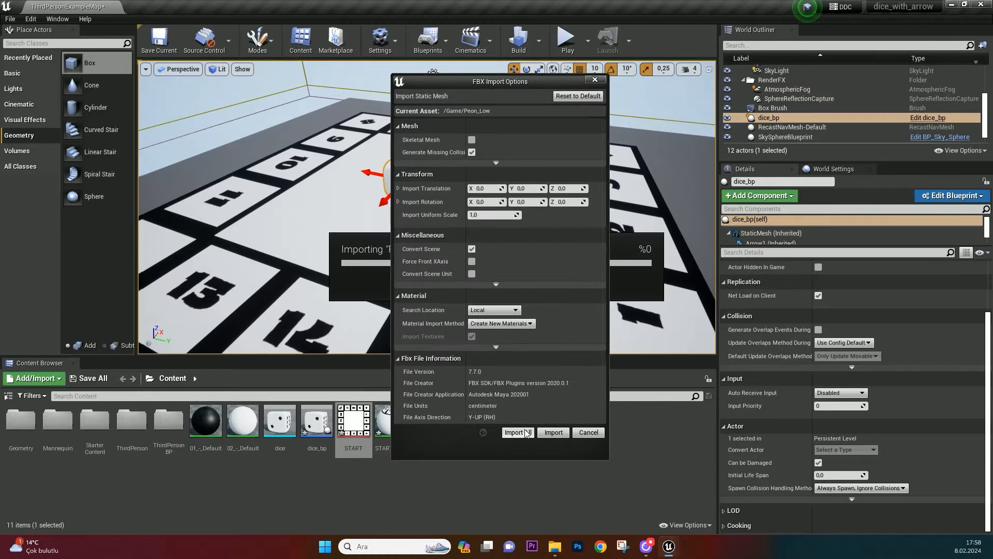
Import the Peon Low FBX and add its mesh to the opened peon_bp blueprint
left_click(514, 432)
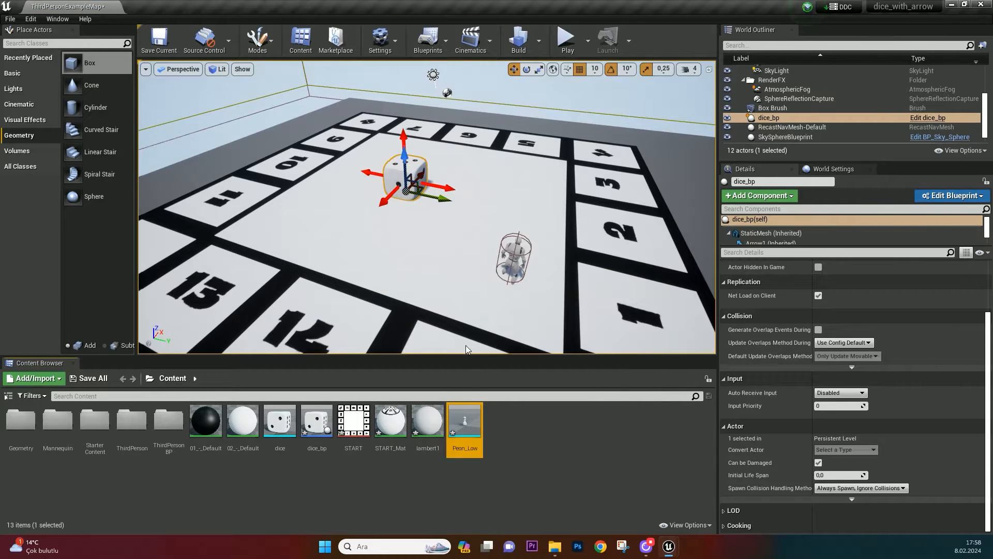
double_click(465, 420)
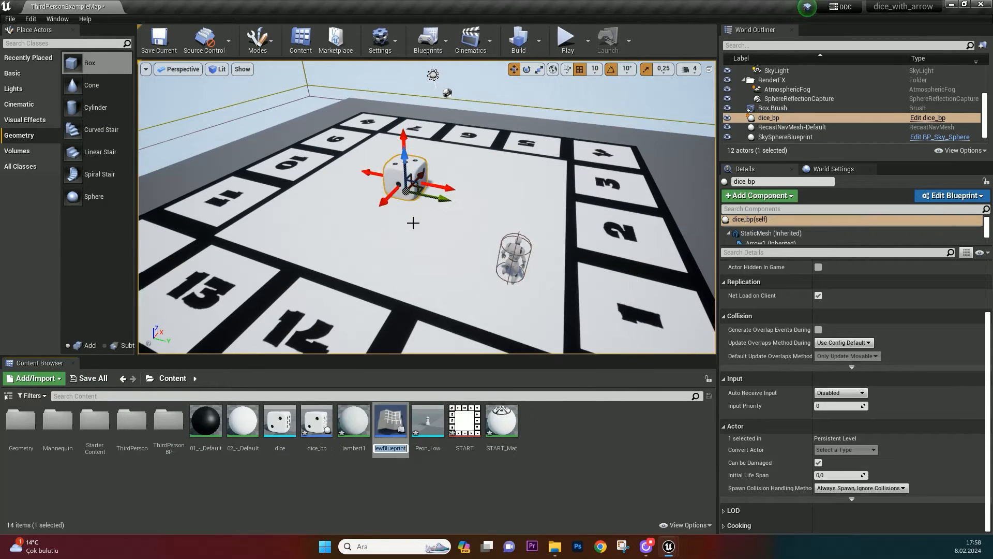
double_click(391, 421)
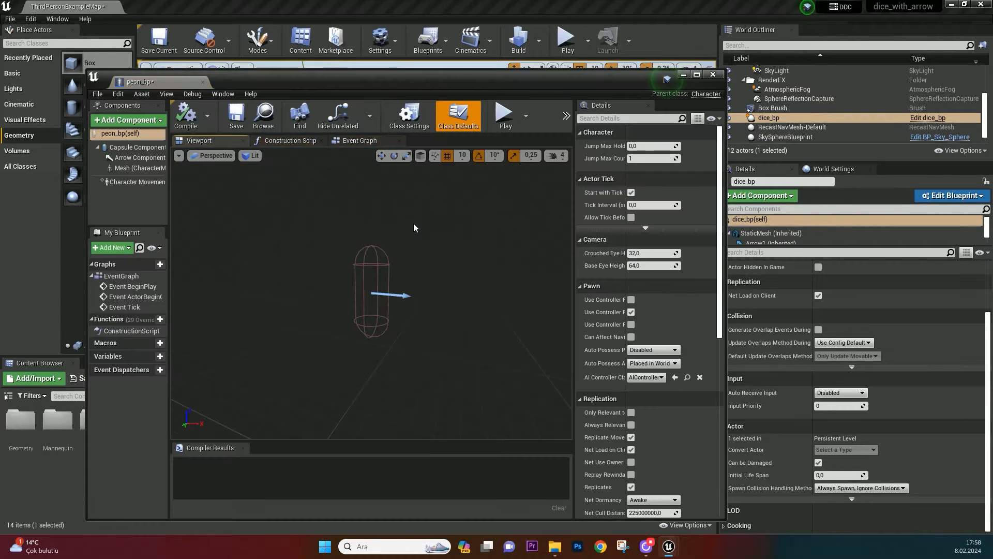
left_click(128, 119)
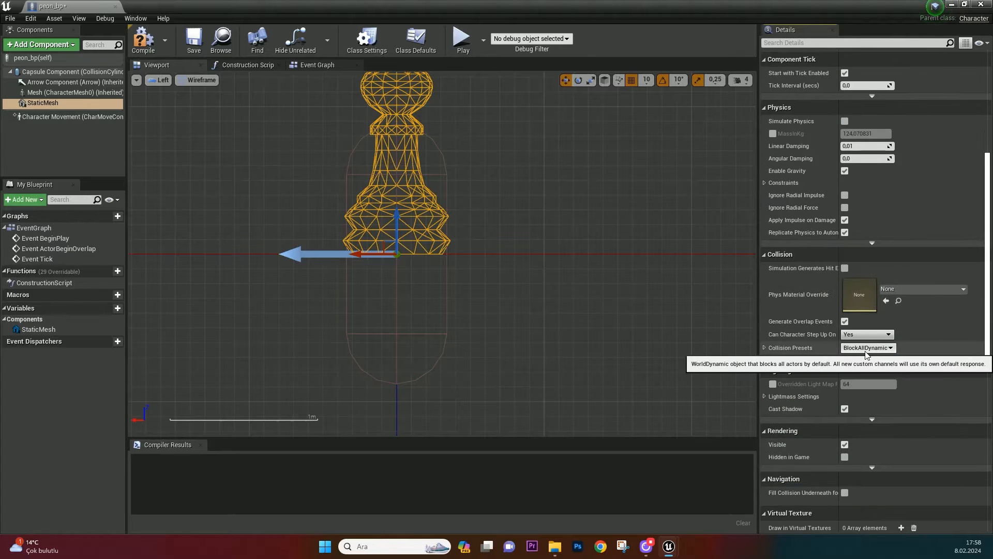
Set the pawn mesh to NoCollision and the capsule half height to 66
left_click(867, 347)
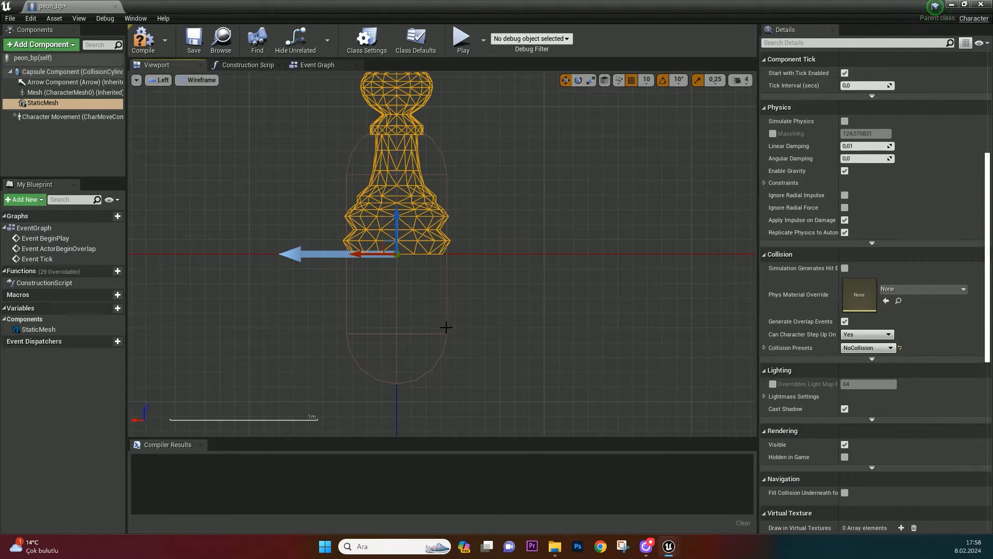
left_click(52, 71)
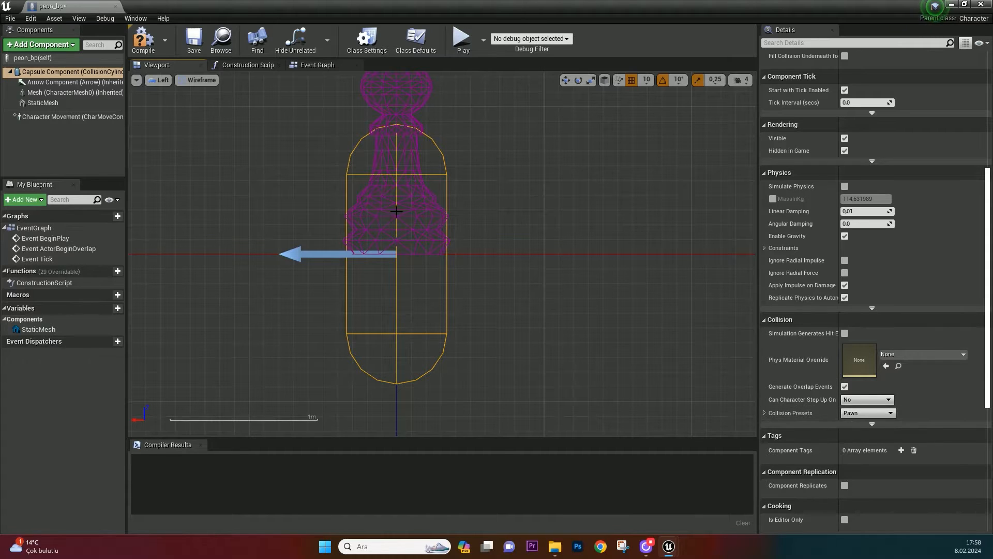
left_click(43, 102)
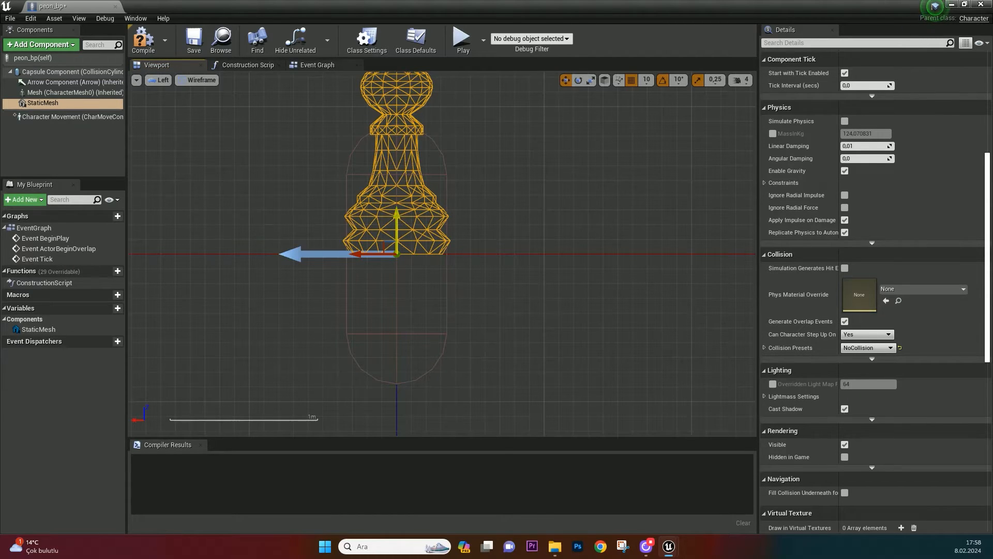
left_click(62, 71)
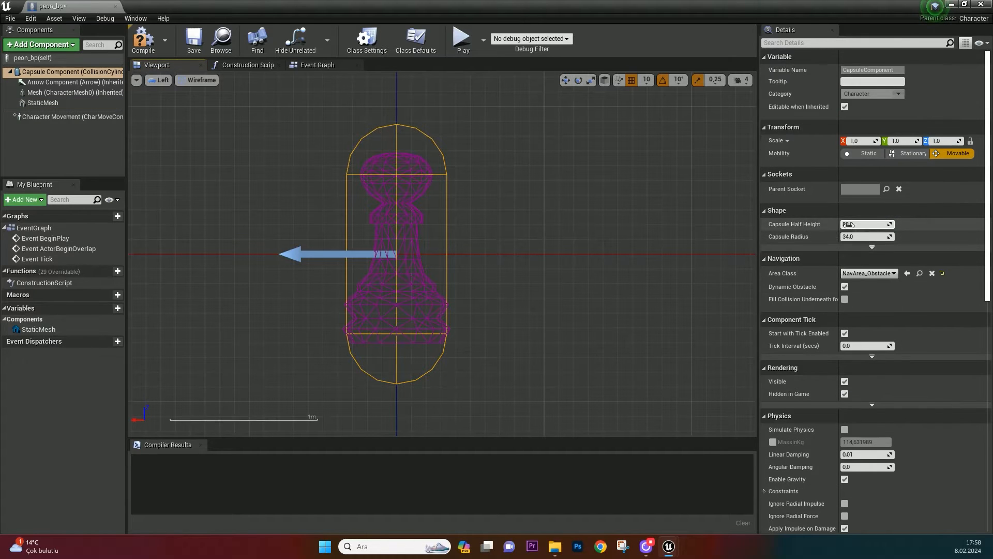
type("66.002892")
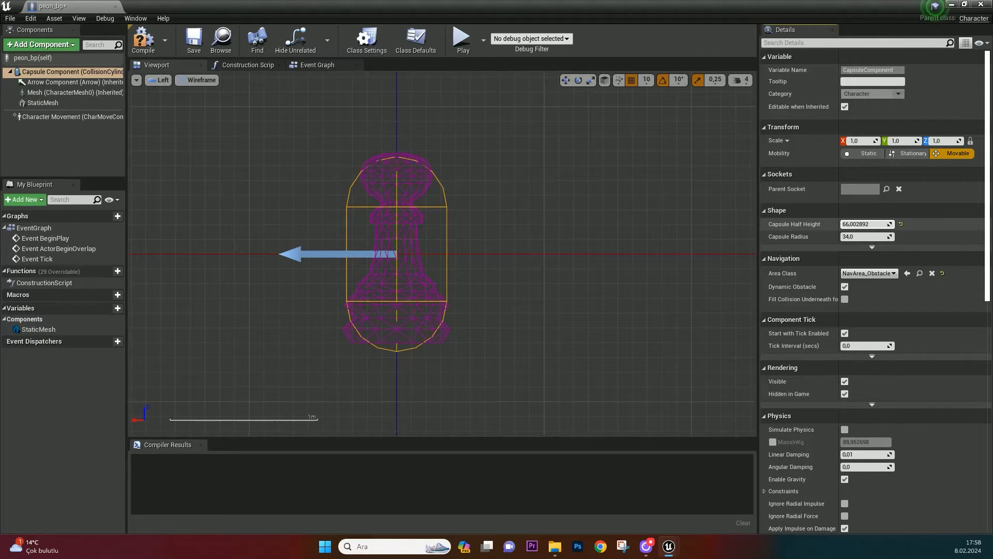
left_click(42, 102)
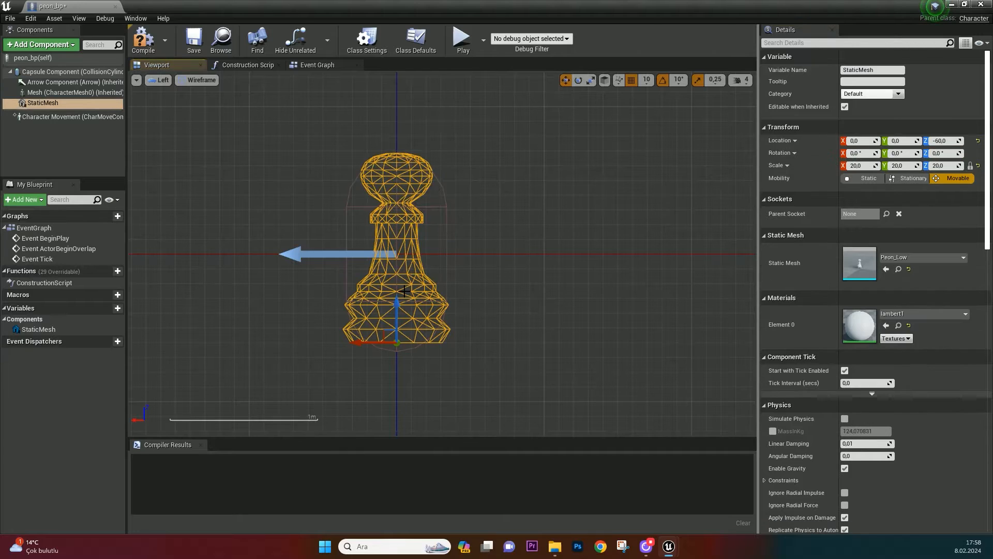
left_click(145, 39)
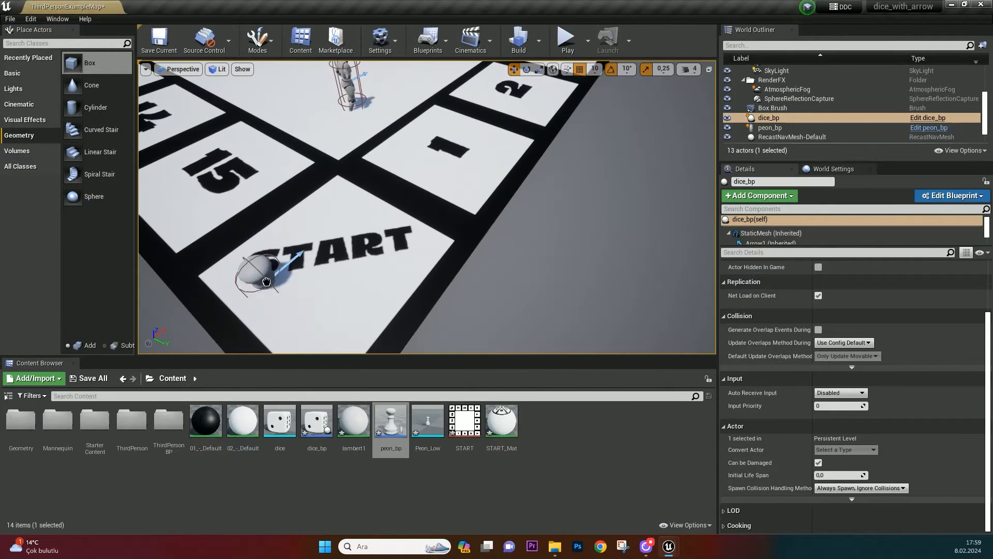
Select the pawn on START, create the Actor Blueprint actor_bp, and switch to Top view
left_click(771, 127)
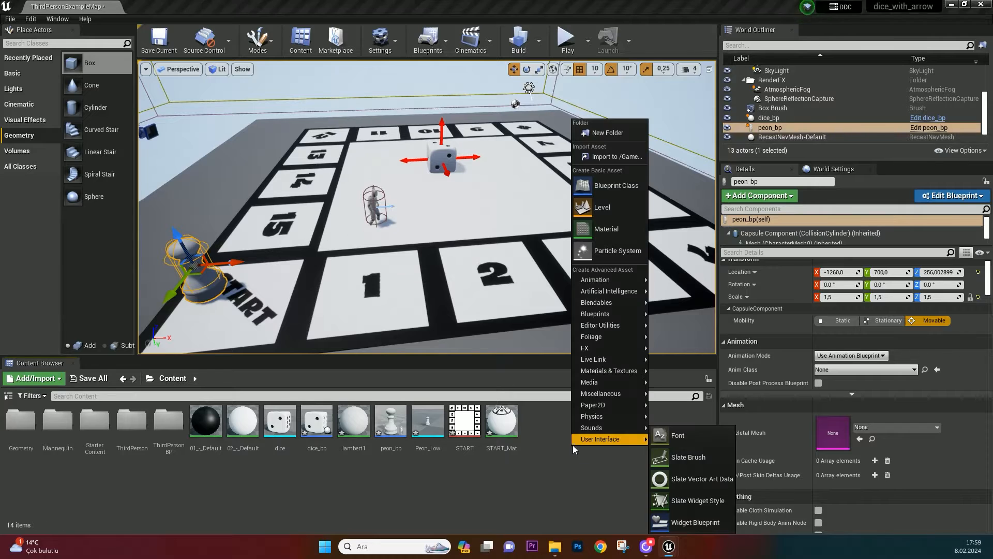
left_click(616, 185)
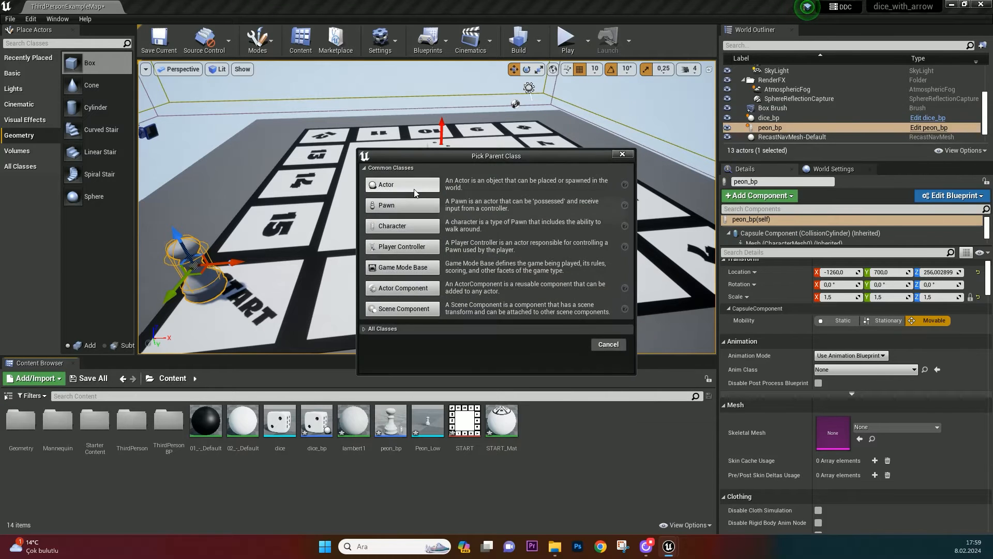
left_click(402, 184)
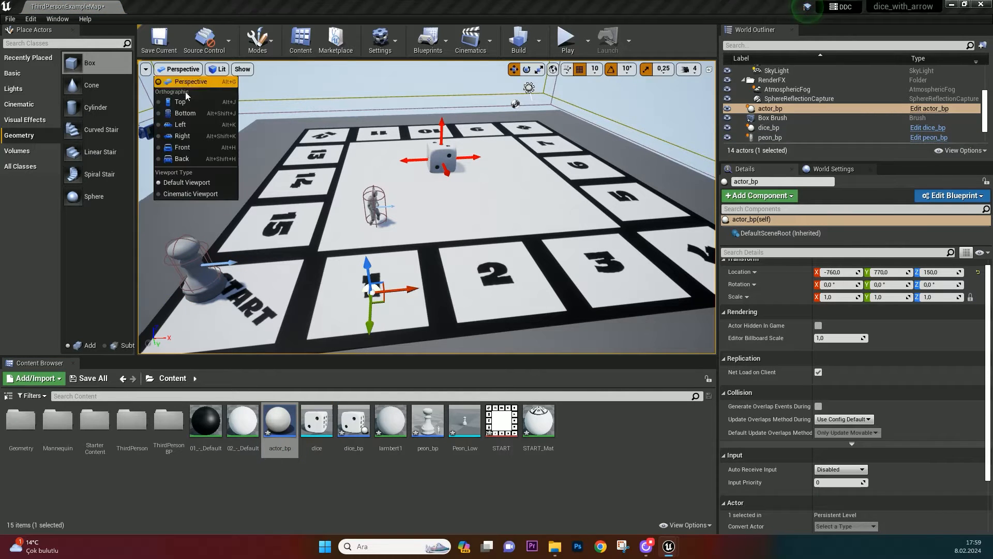
left_click(180, 102)
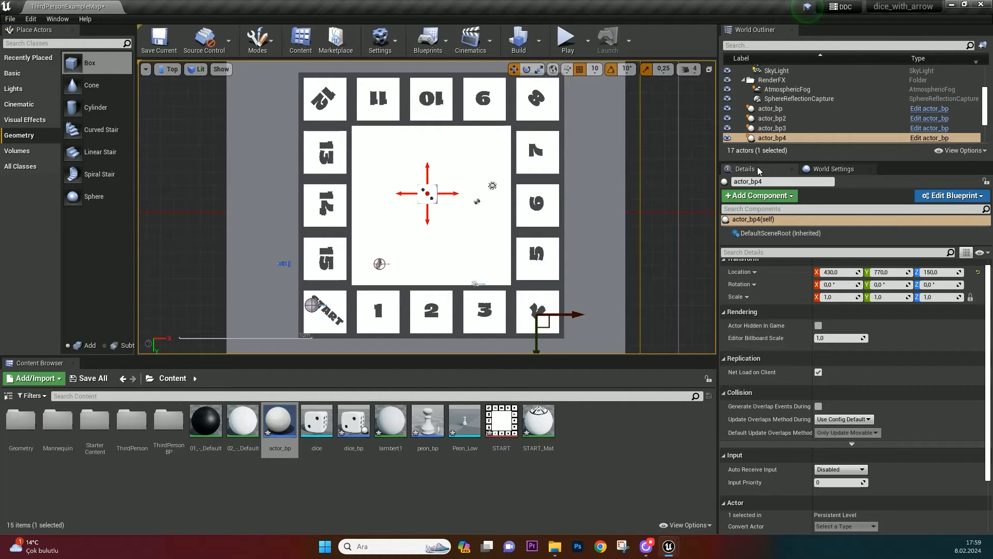
mouse_move(547, 302)
type("ai move t")
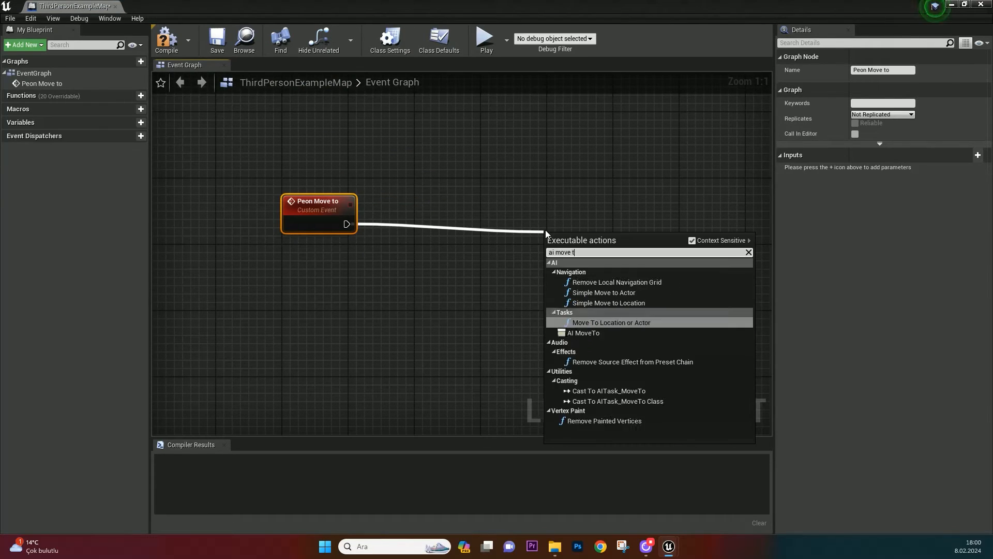
Feed Peon Move to into AI MoveTo and wire a peon_bp reference to its Pawn input
left_click(583, 333)
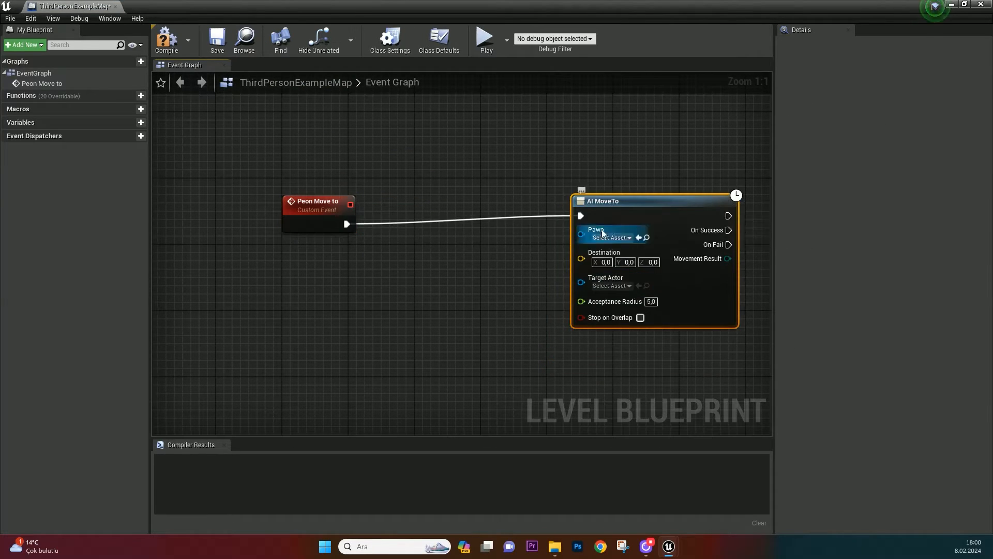
mouse_move(608, 258)
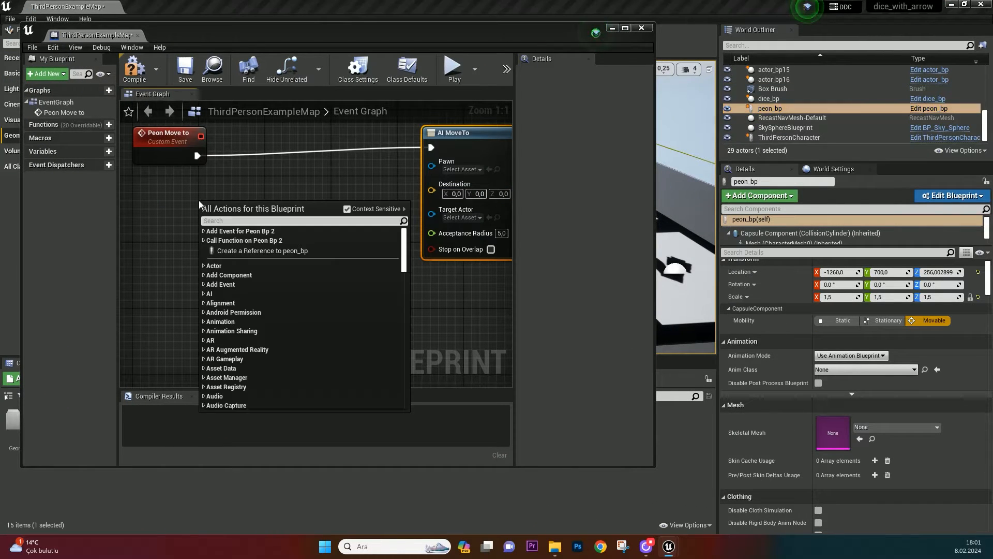
mouse_move(283, 255)
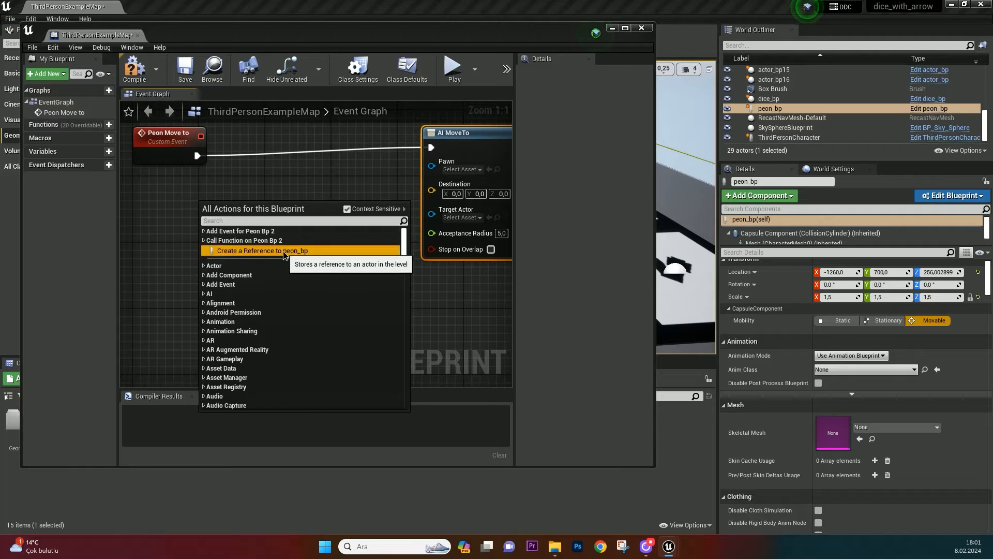
left_click(263, 250)
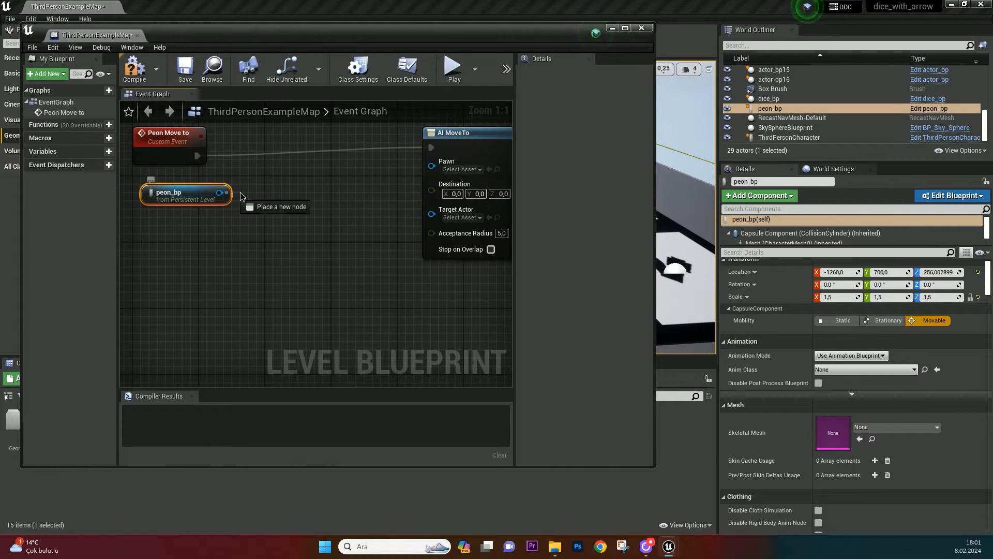
left_click_drag(222, 192, 433, 161)
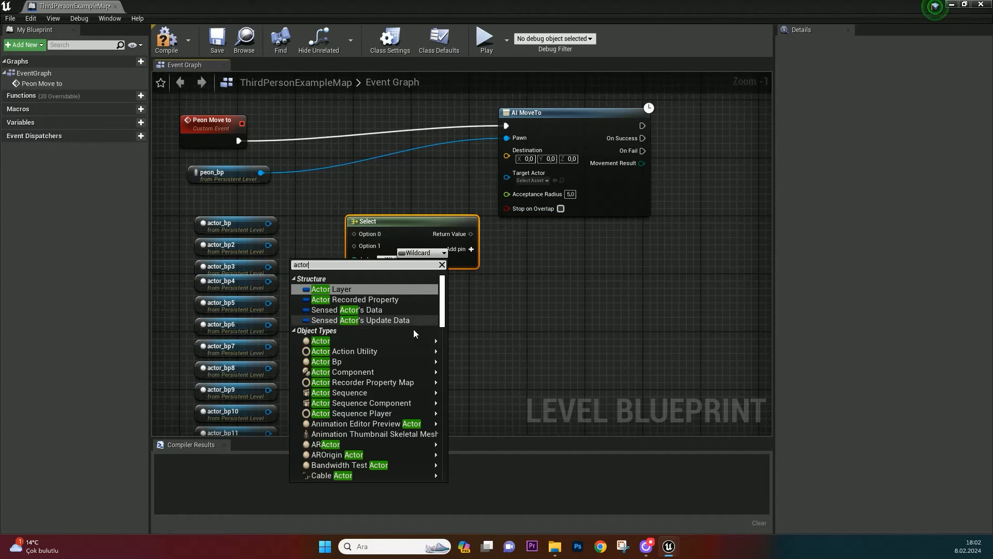
Set the Select node's type to Actor and add extra option pins
left_click(412, 276)
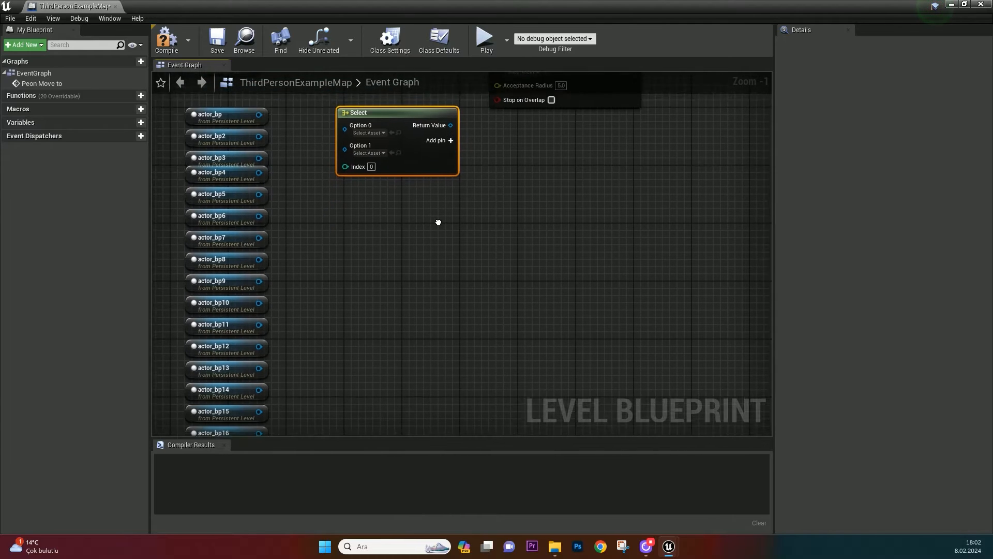
left_click(451, 140)
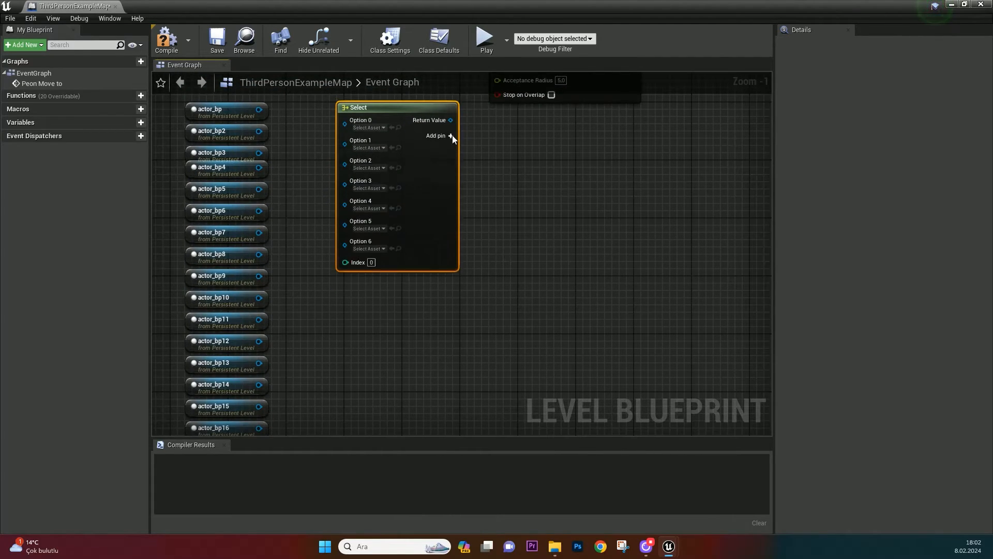
left_click(452, 135)
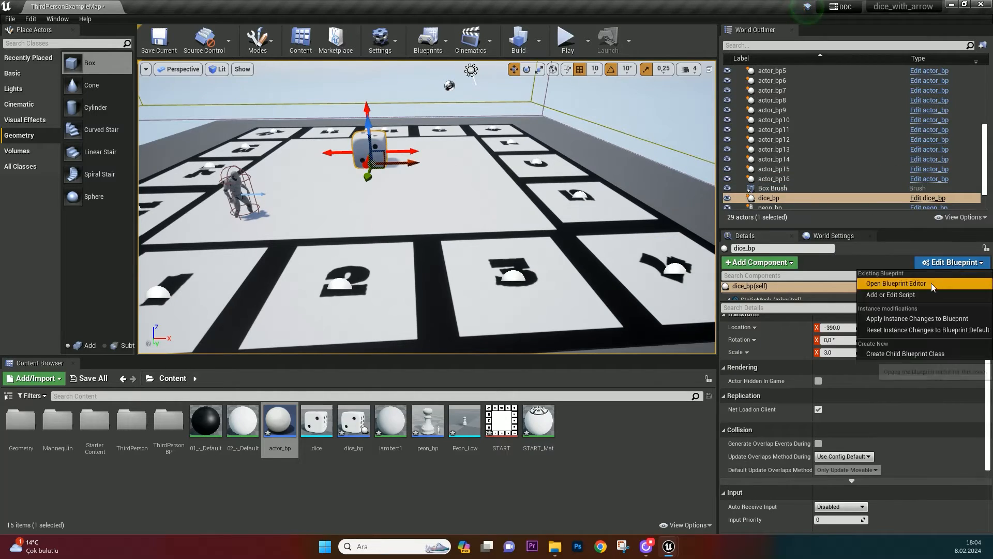
Add integer variable dice_result_int to dice_bp and wire SET nodes after the Print Strings
left_click(896, 283)
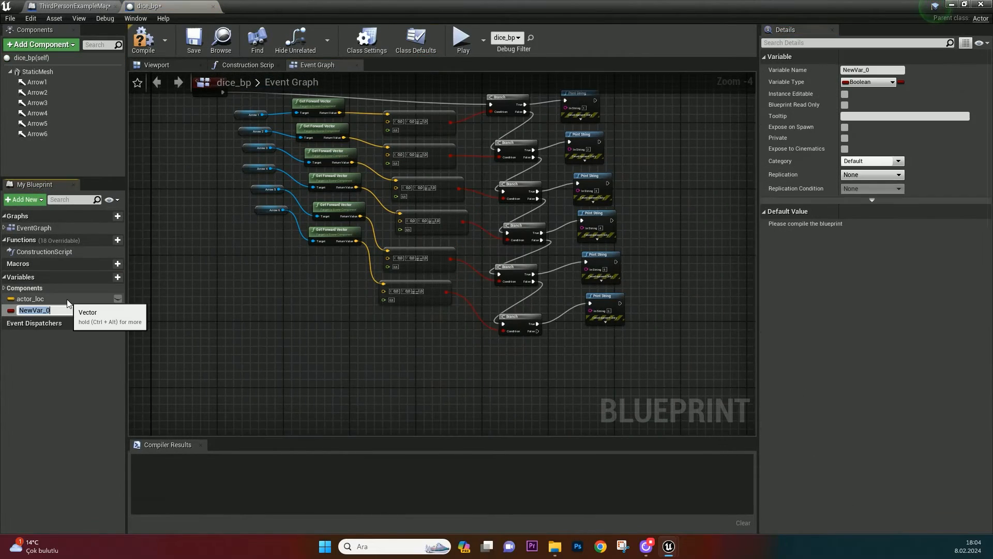
type("dice_result_i")
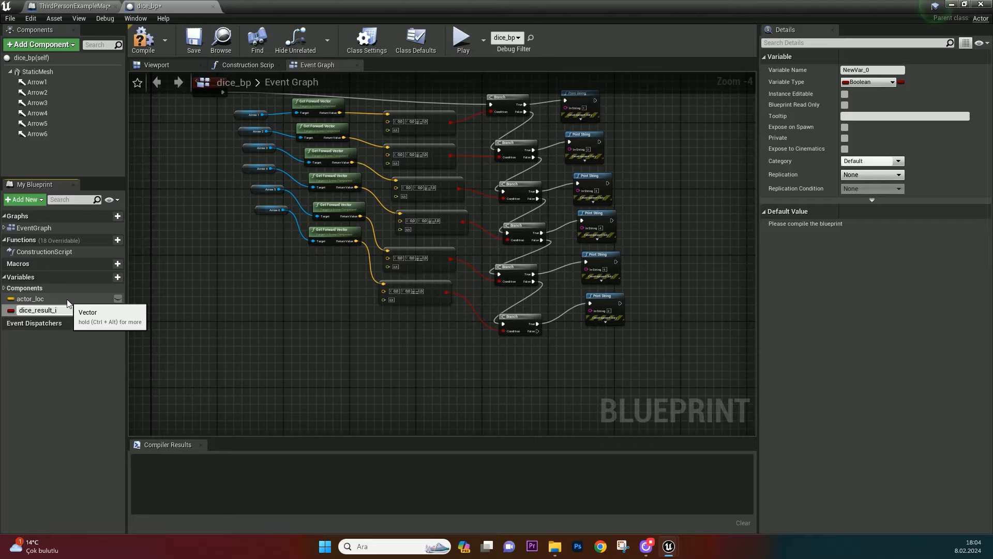
left_click(38, 310)
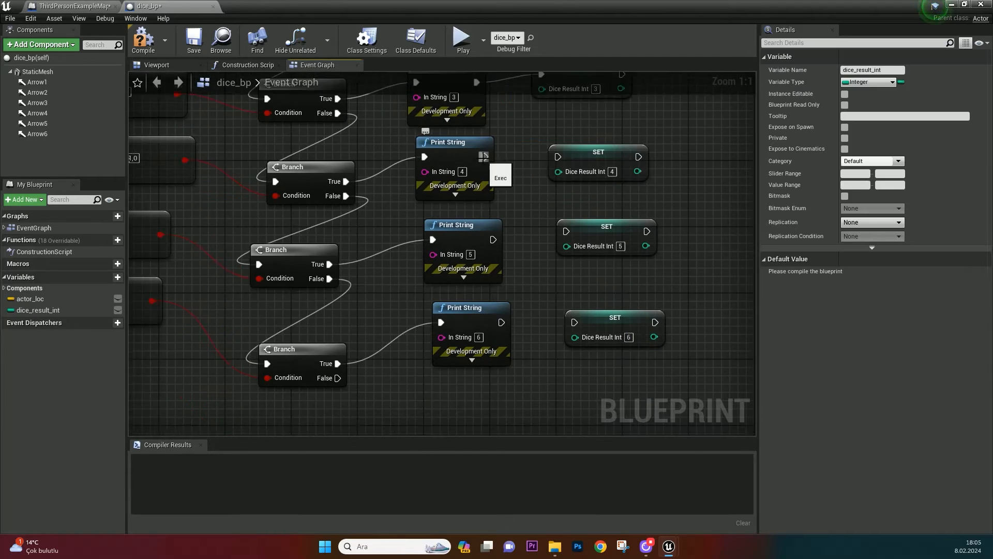
left_click(144, 41)
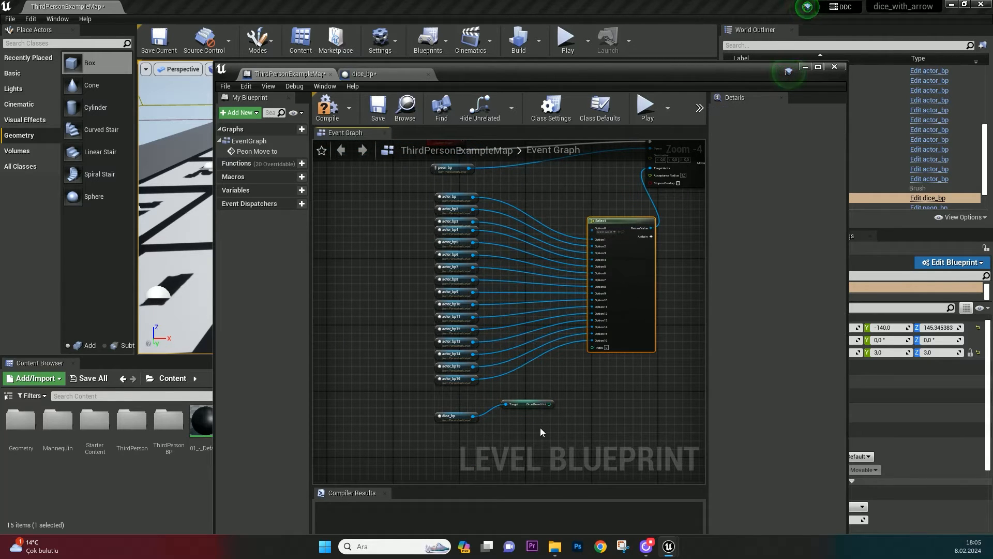
Maximize the Level Blueprint and compile it with Select feeding AI MoveTo's Target Actor
left_click(327, 106)
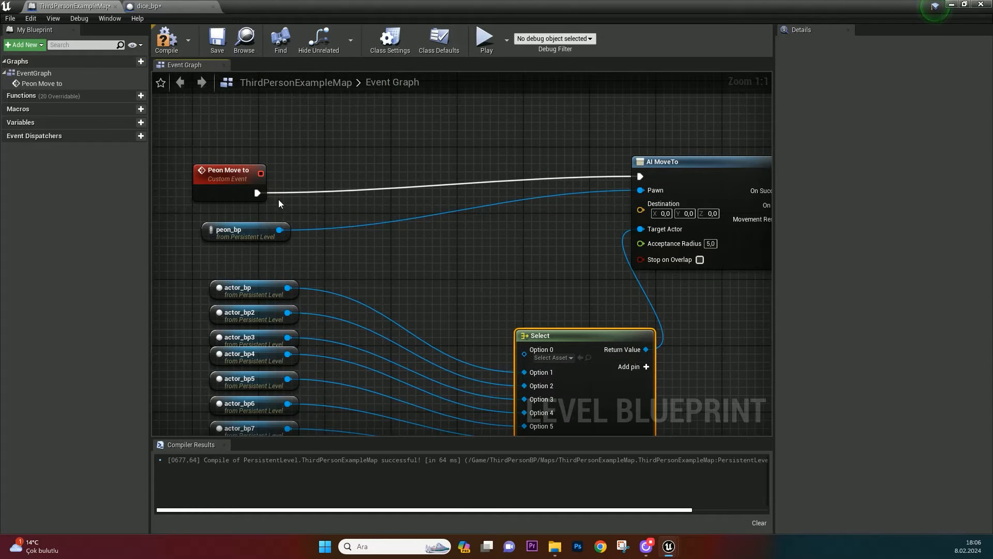
left_click(121, 6)
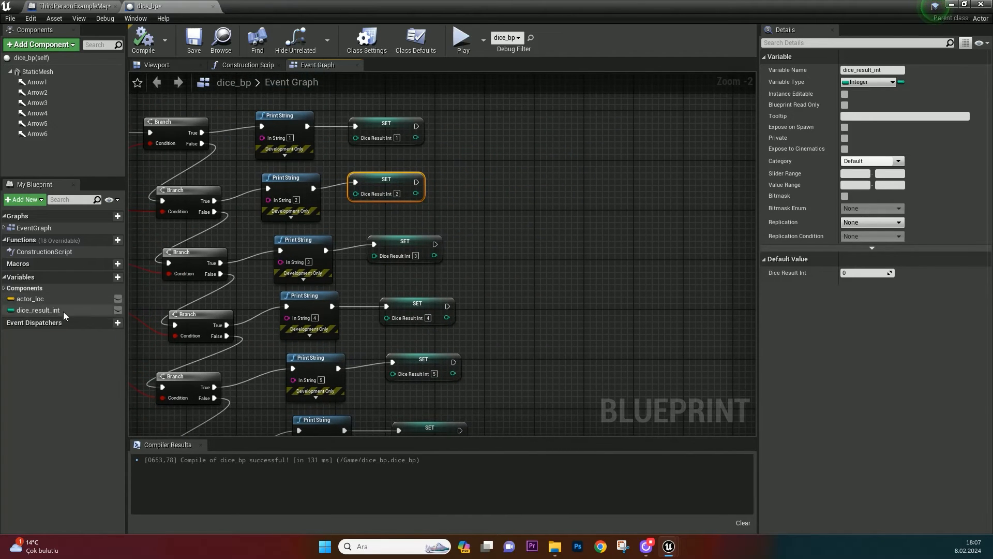
Add event dispatcher peon_move_dispatcher to dice_bp, call it after each SET, and compile
left_click(117, 322)
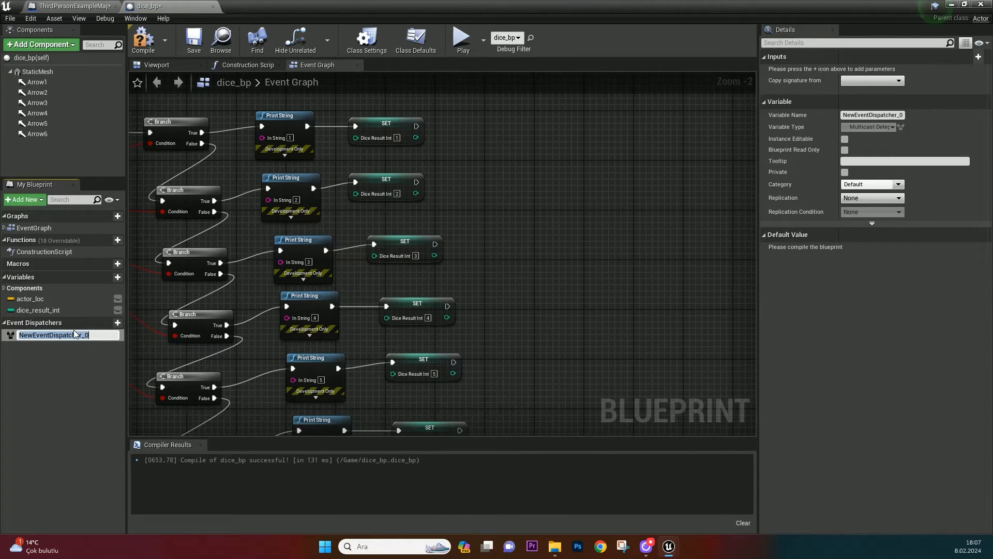
type("peon_move_d")
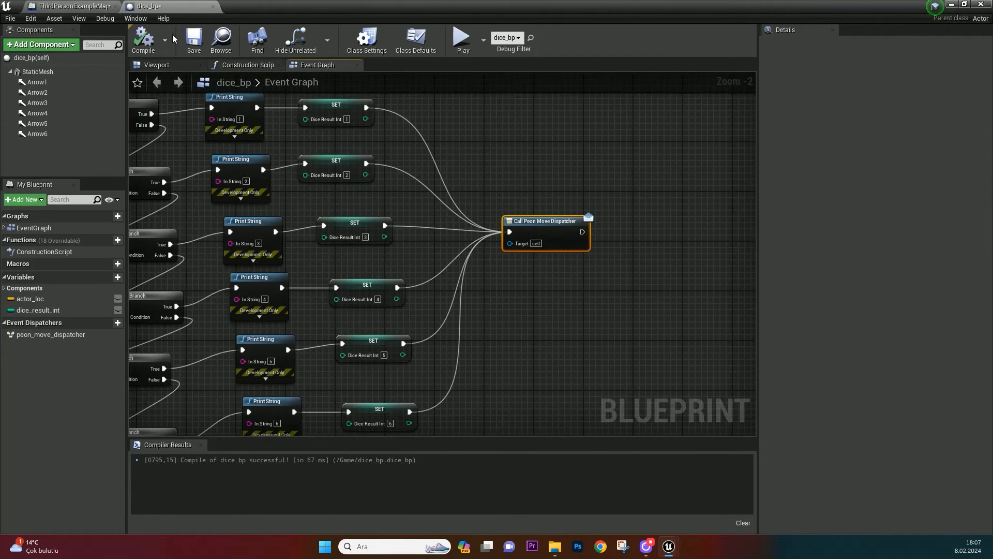
left_click(63, 5)
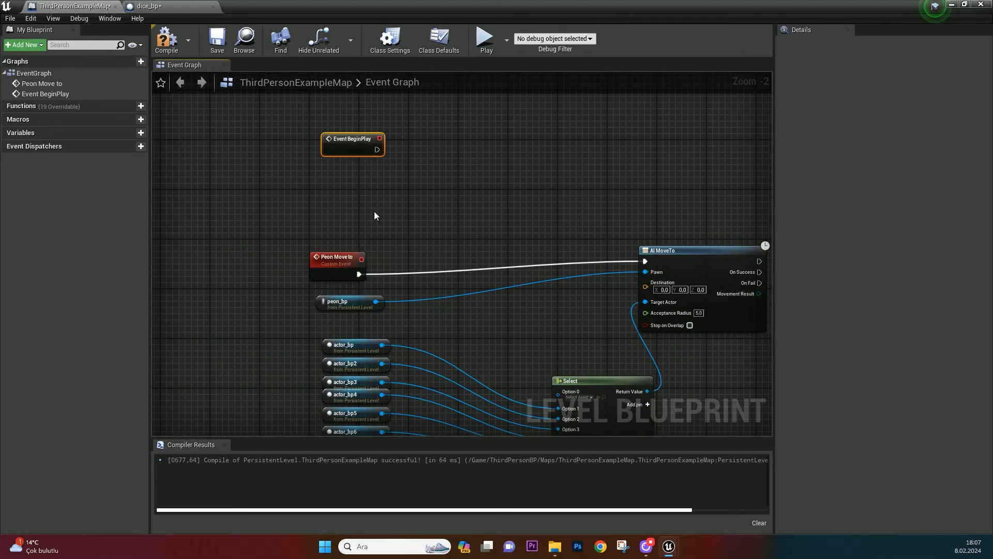
Scroll through the level blueprint graph, then return to the level editor map tab
scroll("down", 3)
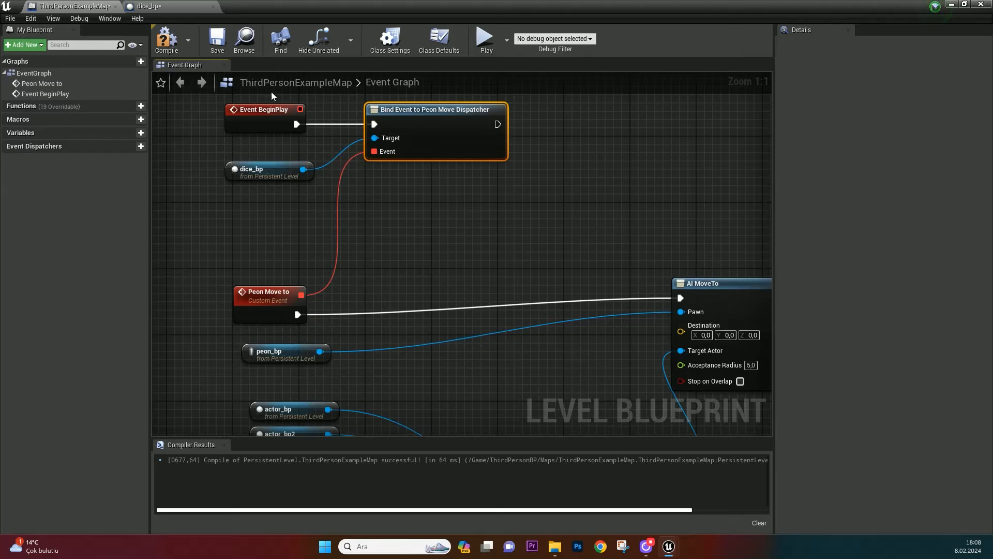
scroll("down", 3)
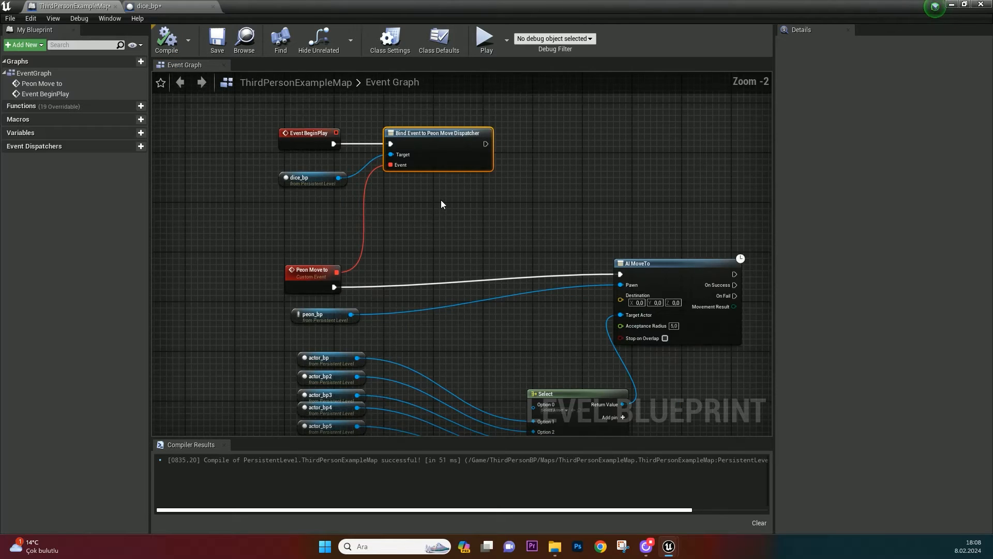
left_click(121, 5)
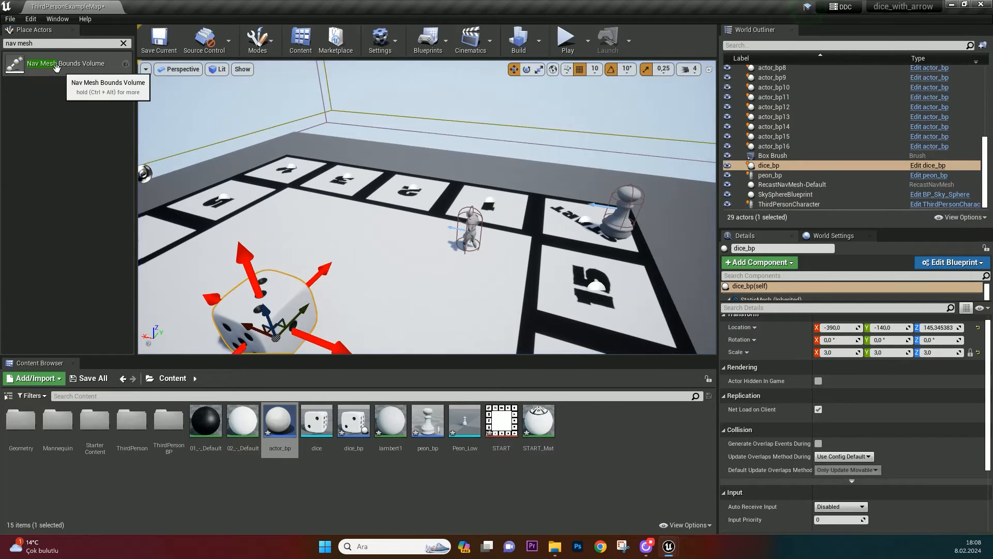
Place a Nav Mesh Bounds Volume and stretch it to cover the whole board
left_click(57, 64)
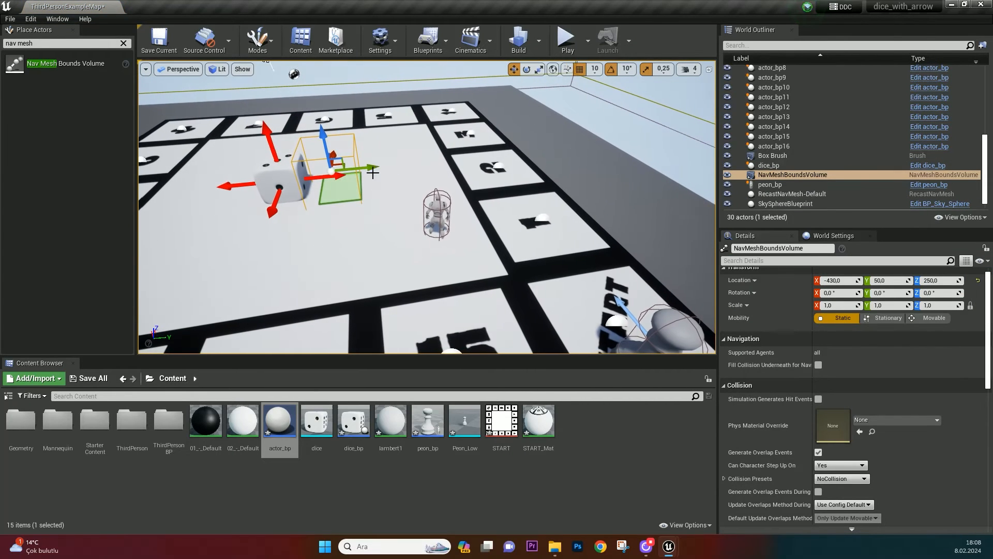
left_click_drag(342, 174, 310, 171)
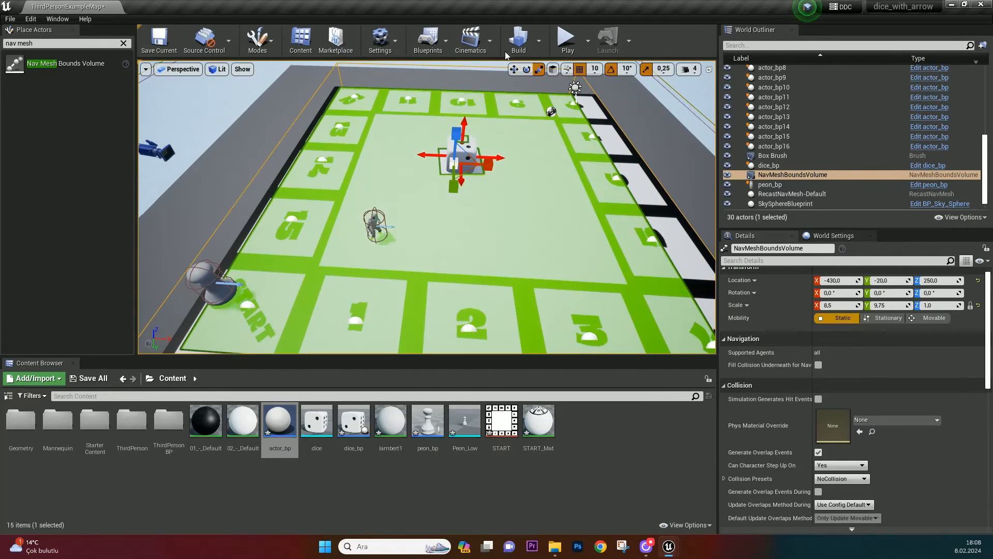
left_click(567, 35)
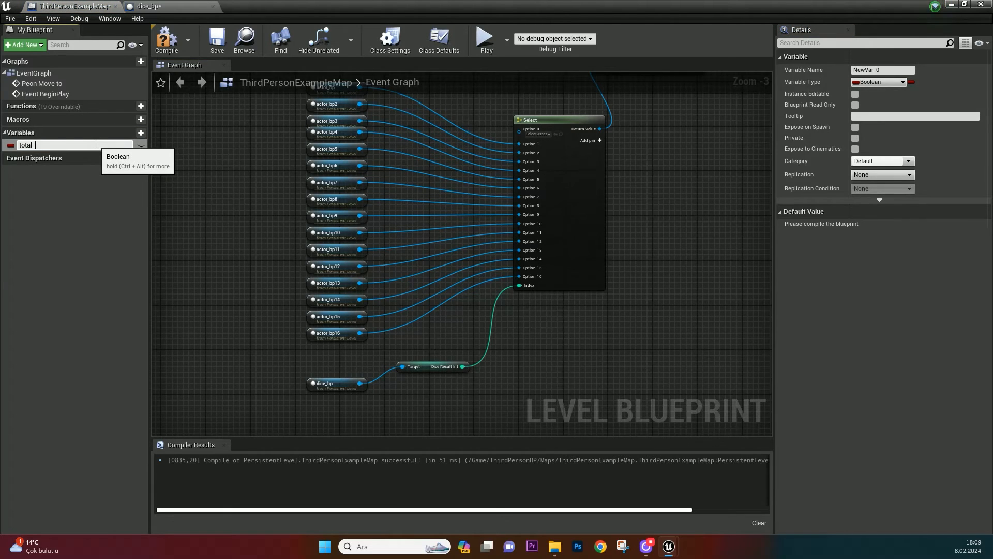
Set the total_int variable's type to Integer
left_click(904, 81)
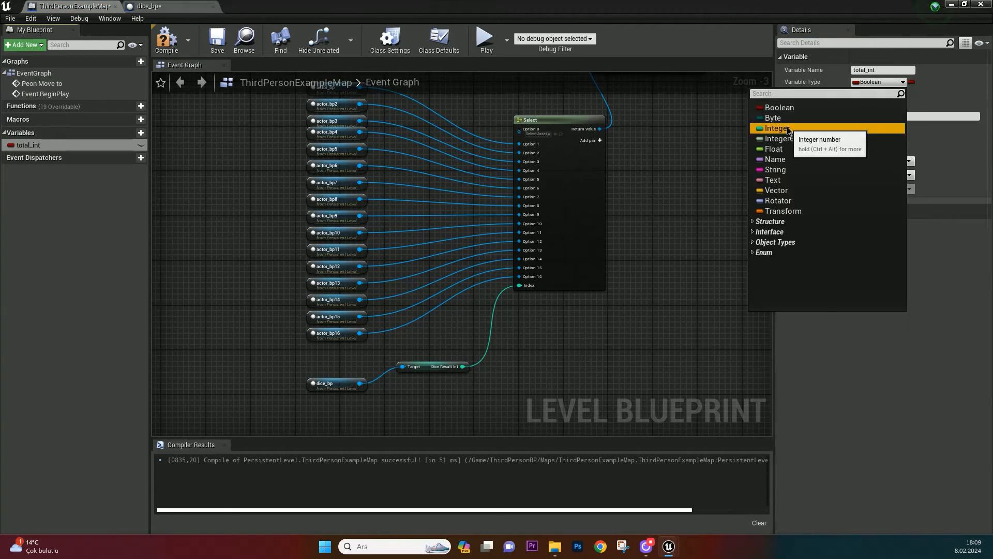
left_click(776, 128)
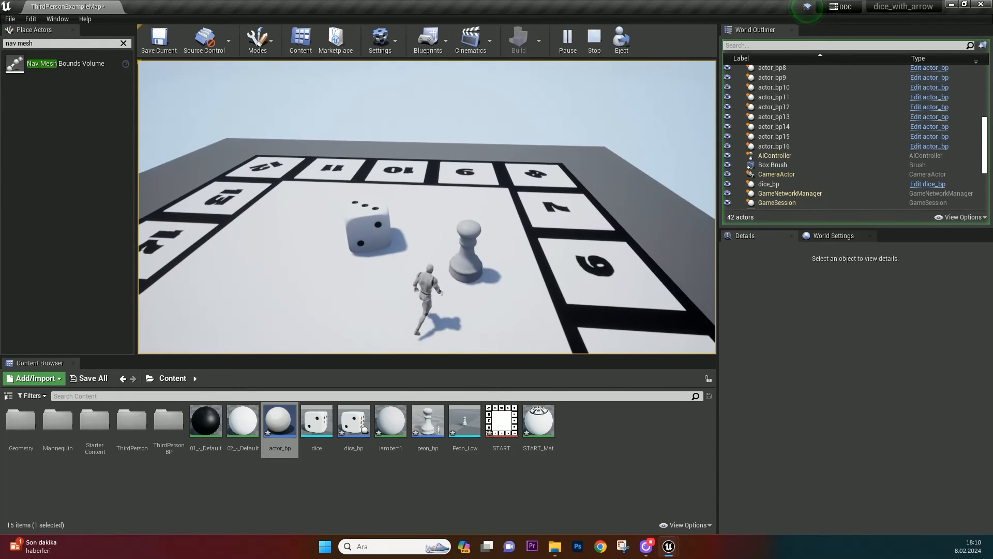
Play-test the board level, then switch the viewport to a different viewpoint
left_click(793, 175)
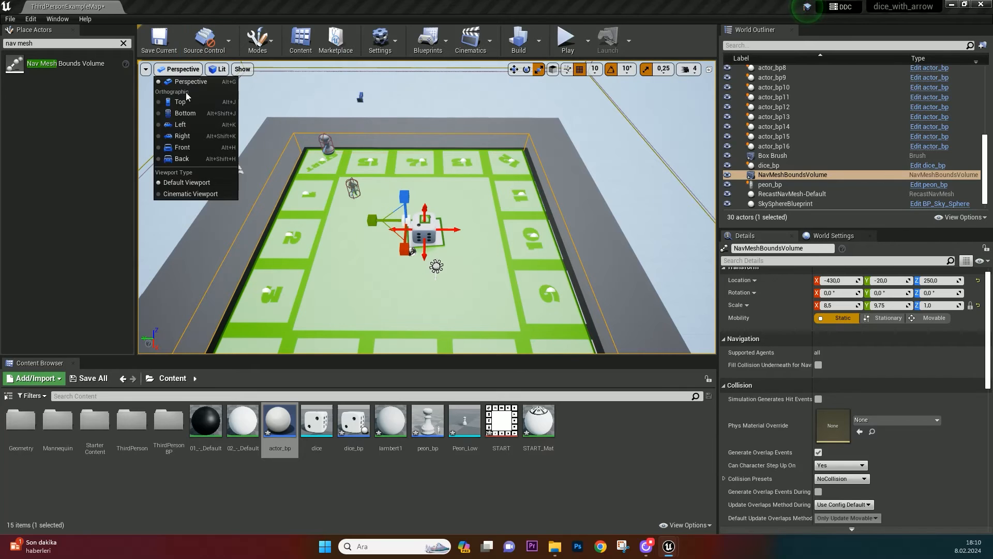
left_click(179, 102)
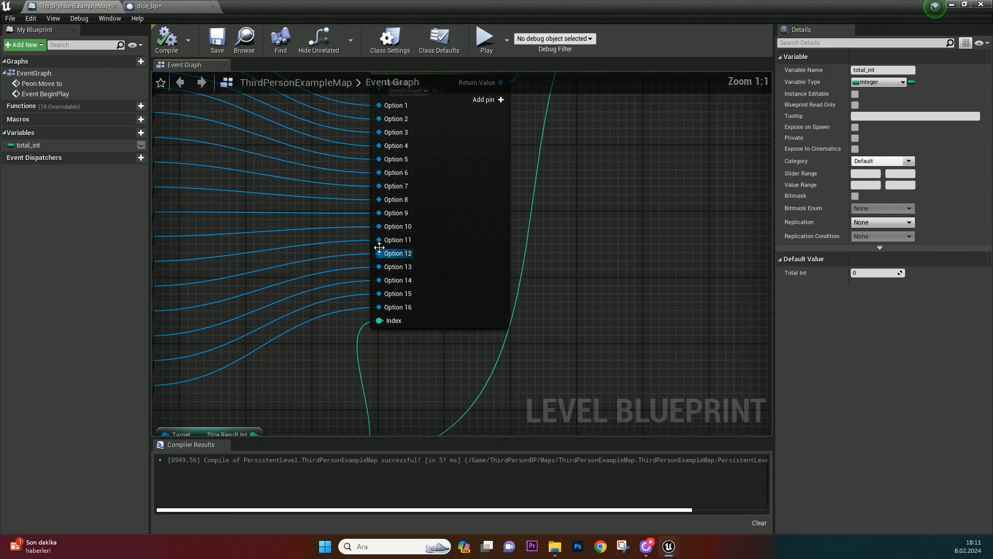
mouse_move(392, 308)
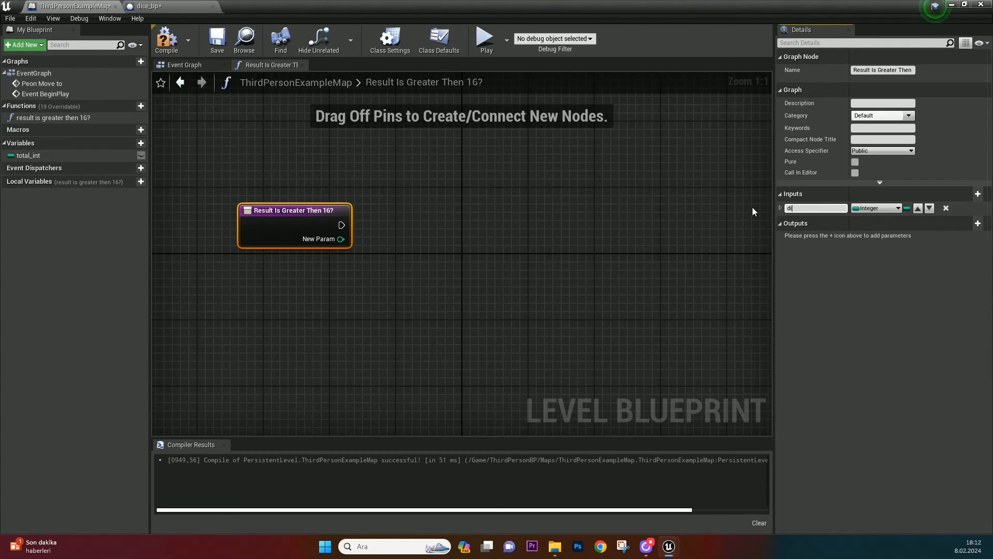
Name the function's input 'dice result' and output 'Total Result', then compile
type("dice result")
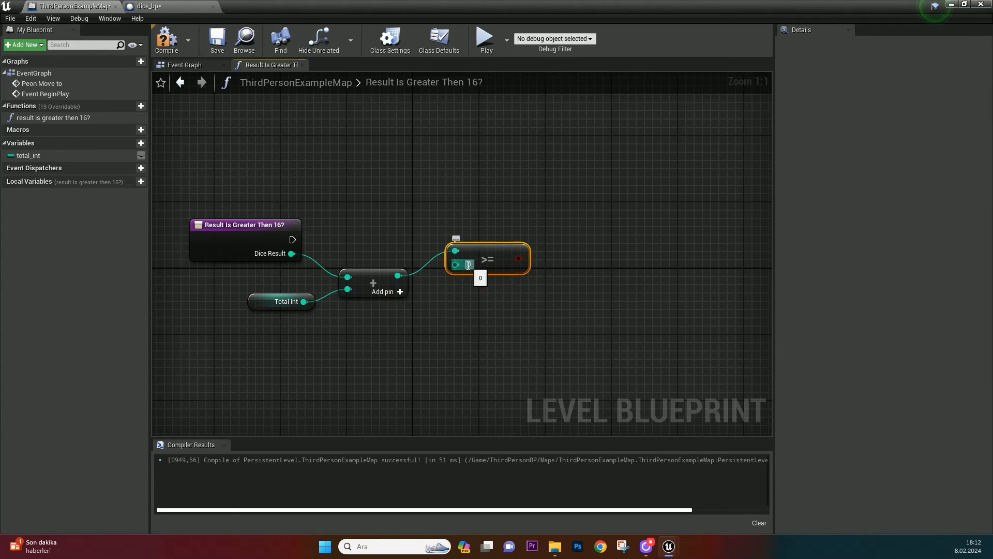
mouse_move(479, 264)
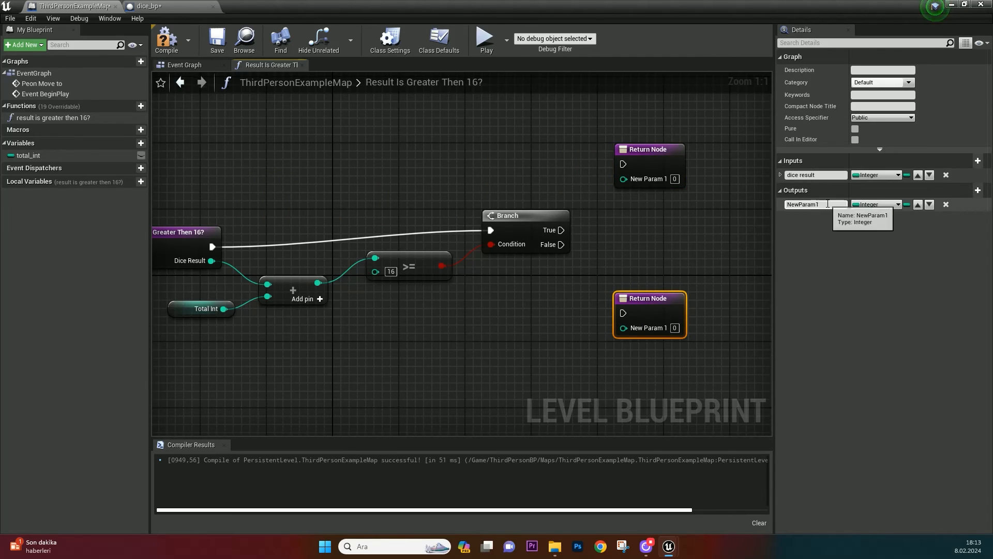
type("Total Result")
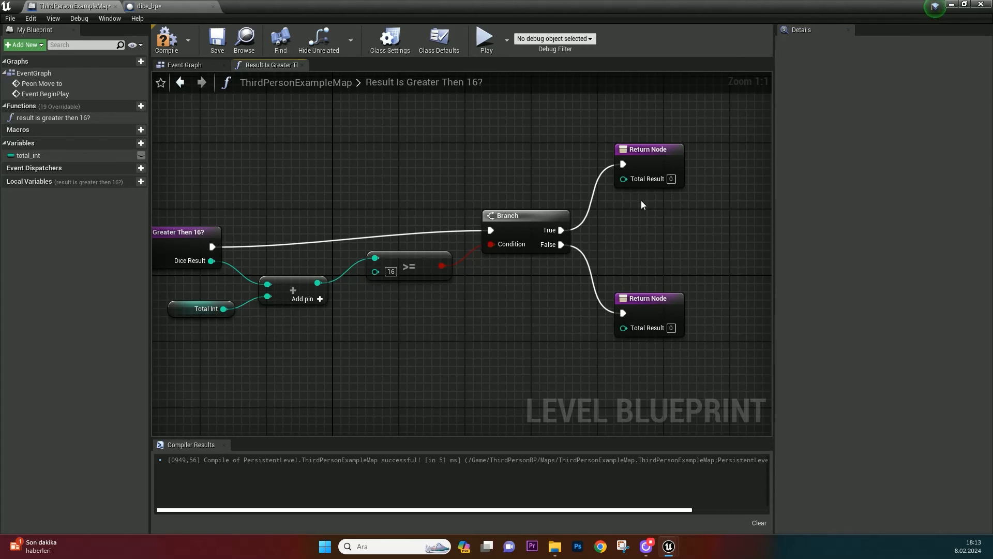
mouse_move(708, 186)
type("16")
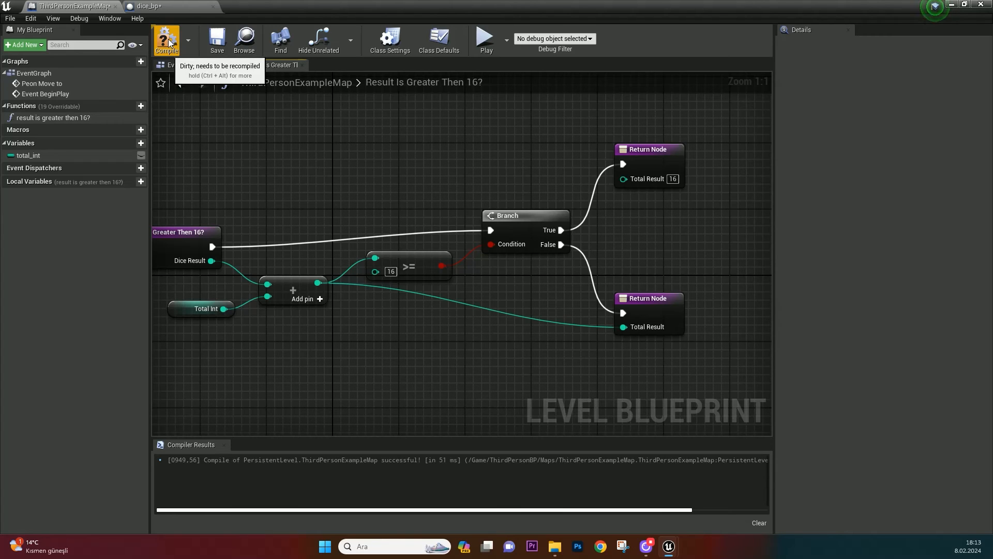
left_click(178, 65)
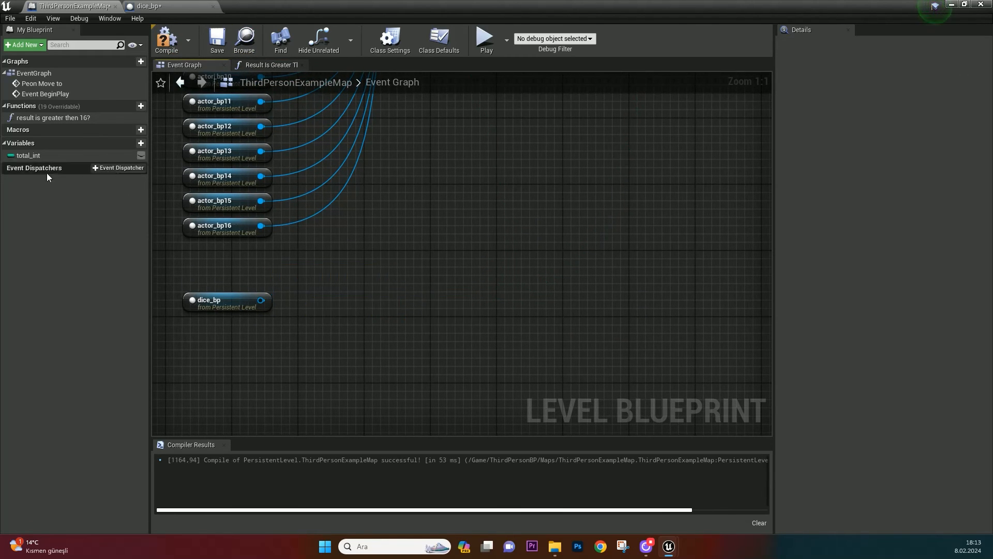
Add the clamping function to the Event Graph and mark it Pure
left_click(44, 117)
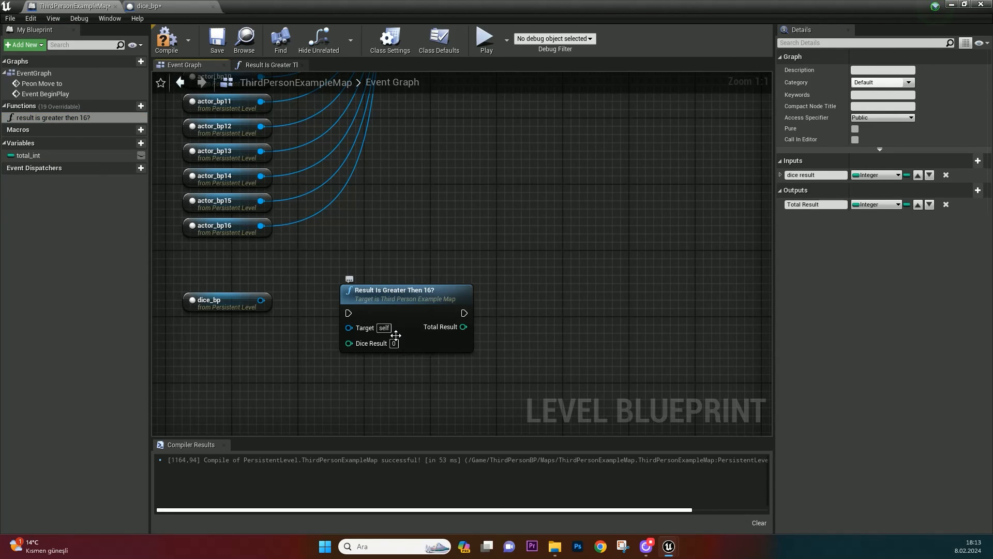
left_click(270, 65)
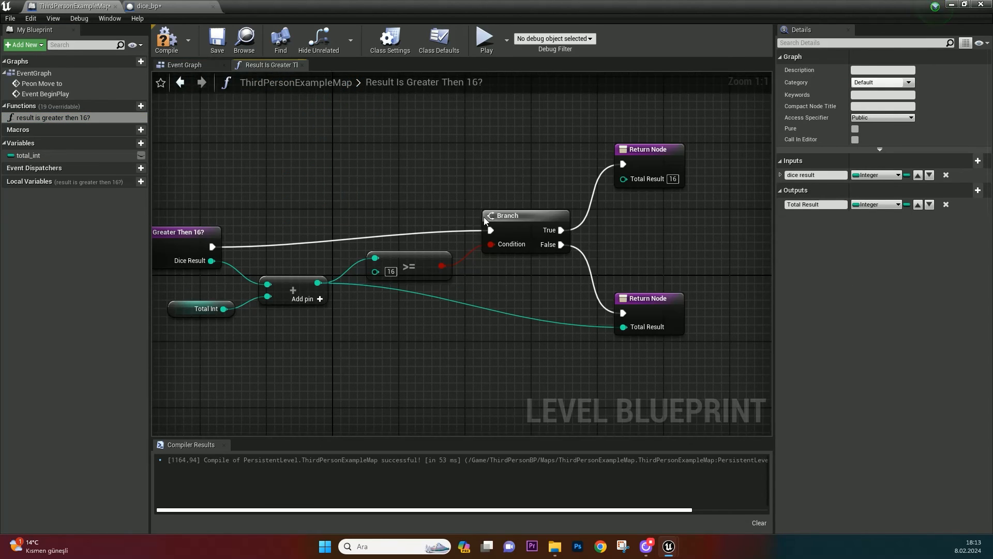
left_click(855, 129)
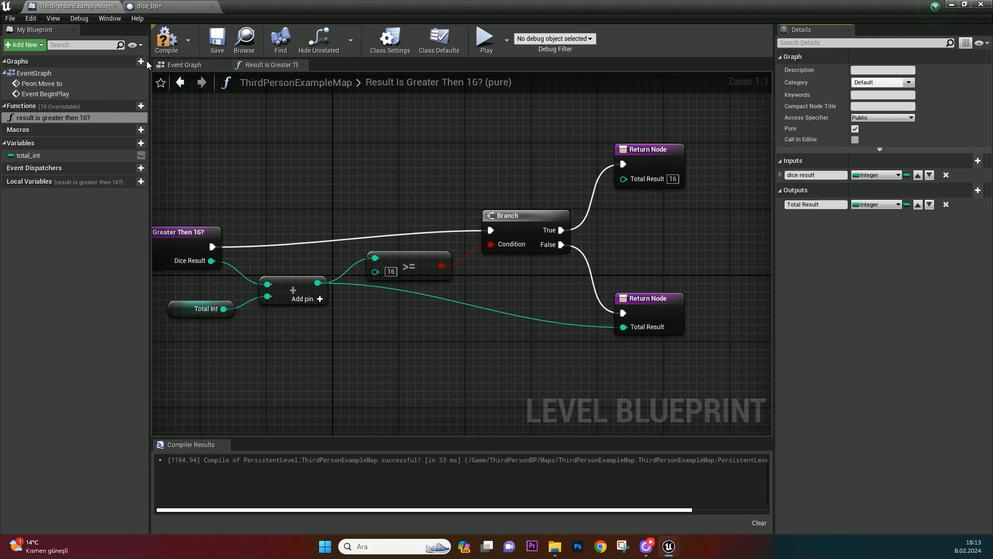
left_click(184, 64)
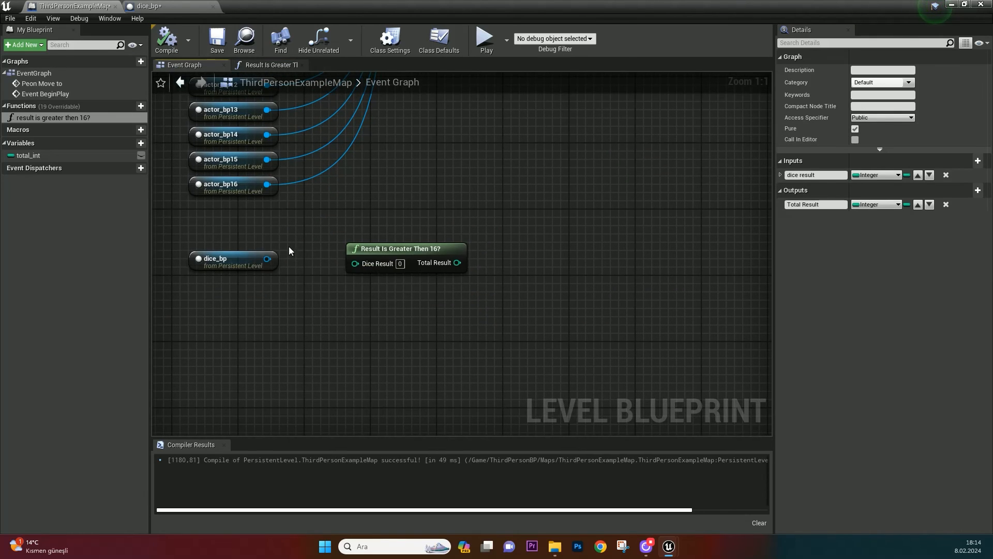
Move the node beside dice_bp and feed it the Dice Result Int getter
left_click_drag(406, 254, 437, 247)
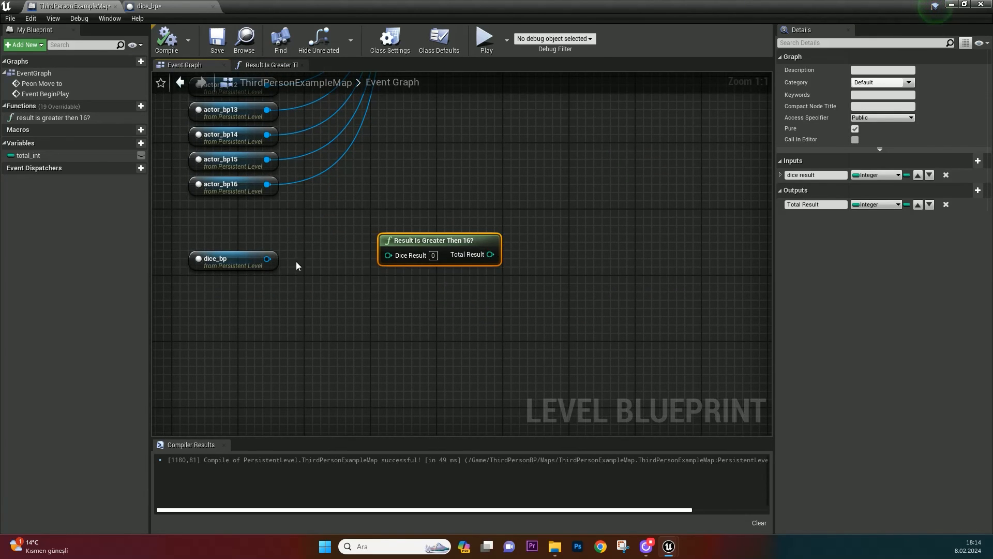
left_click_drag(267, 259, 298, 266)
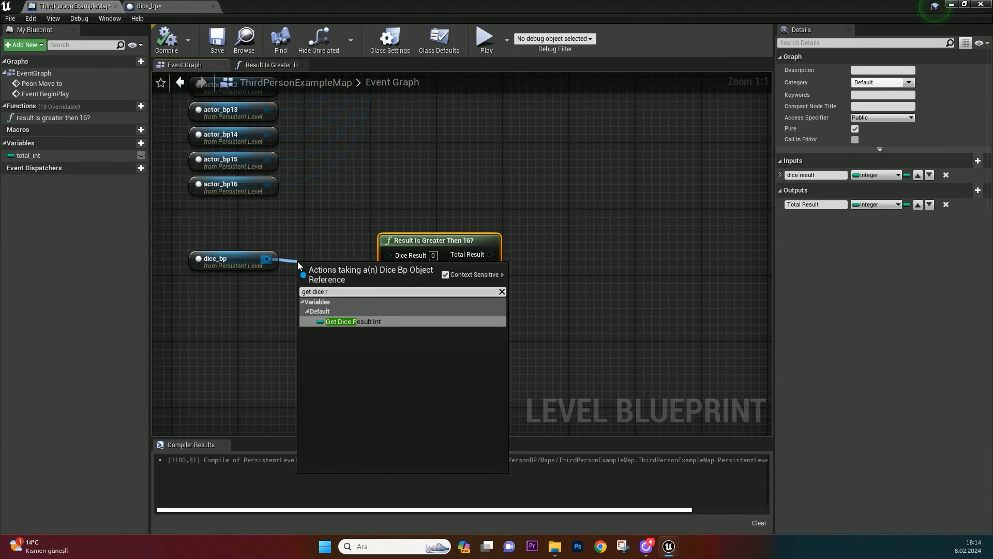
left_click(353, 321)
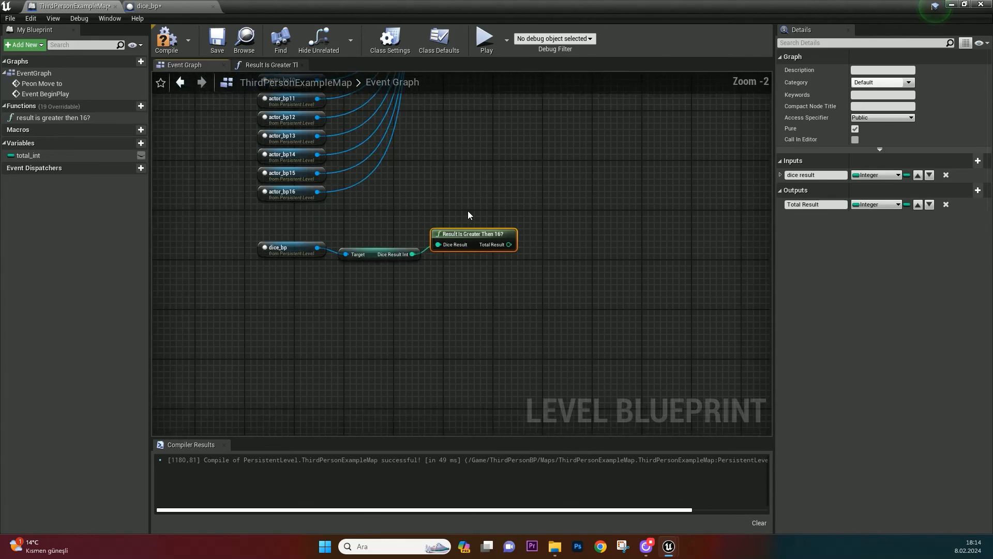